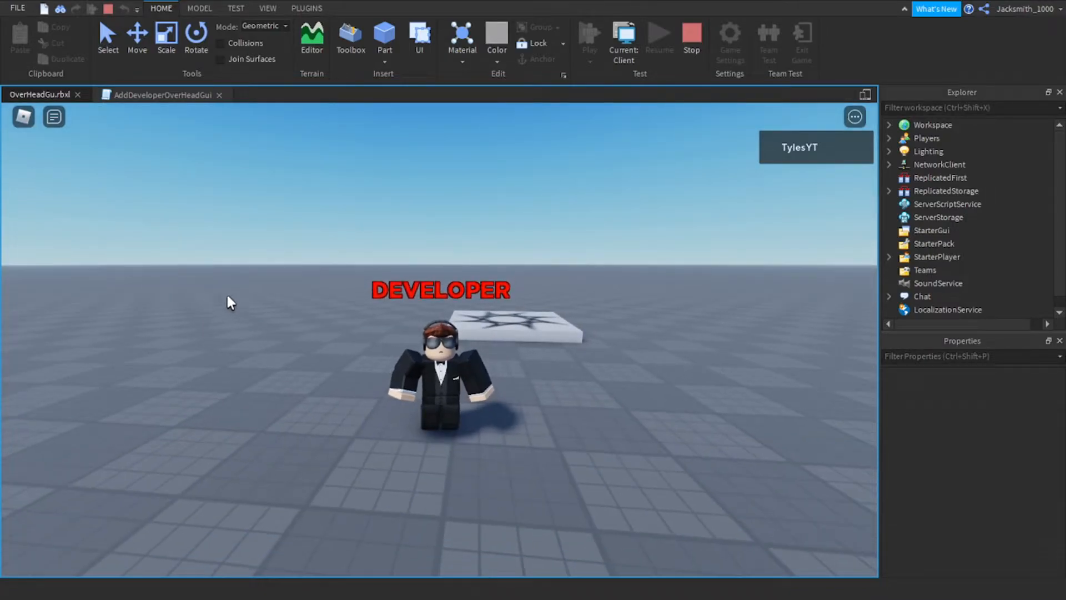
mouse_move(279, 322)
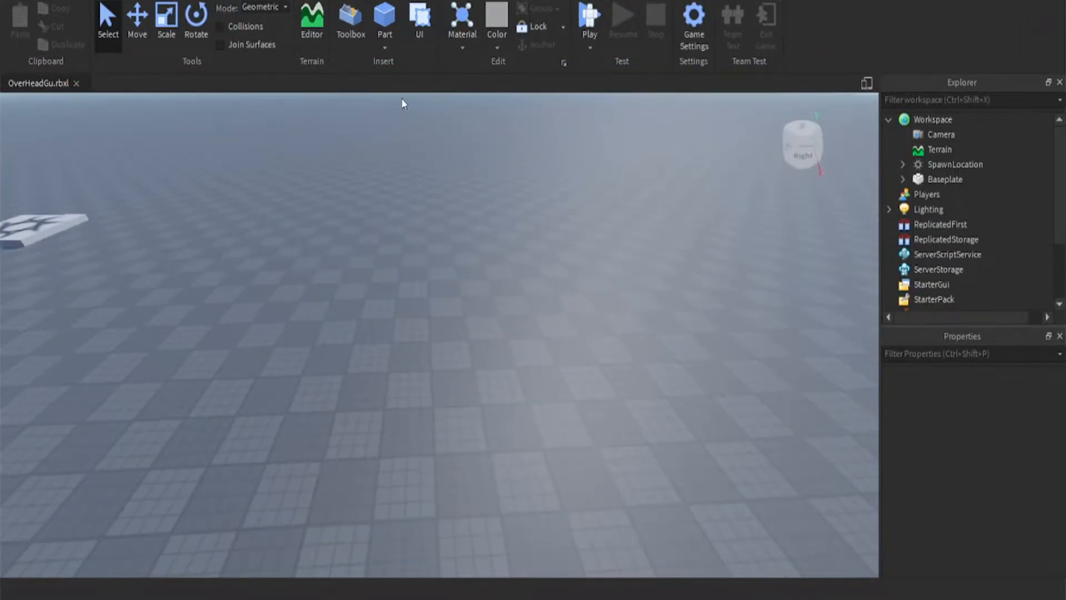
Insert a new Part into the Workspace and rename it OverHeadGuiPart.
left_click(384, 16)
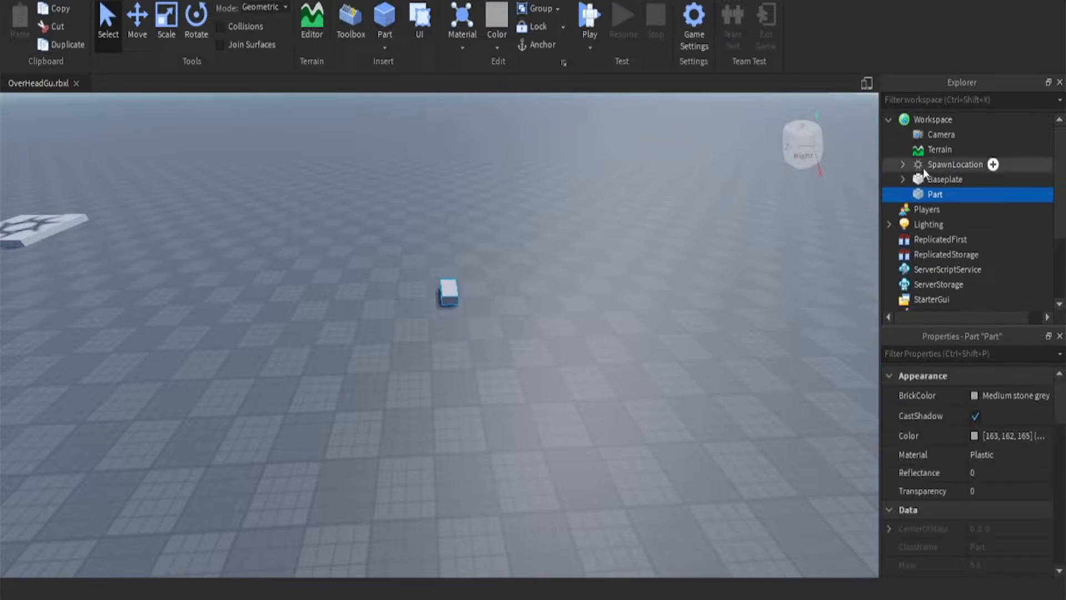
double_click(934, 194)
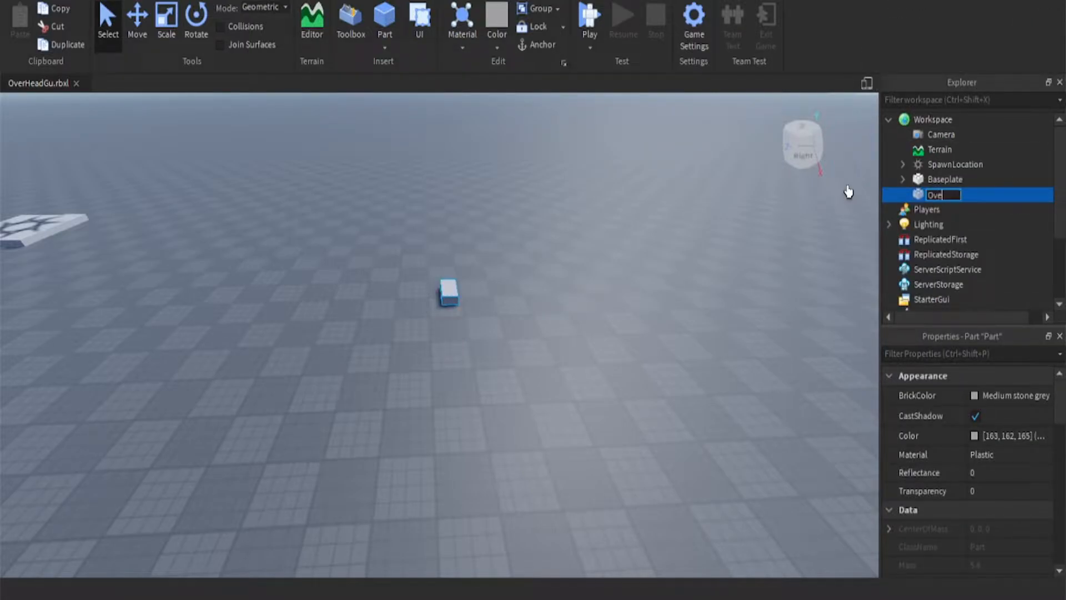
type("OverHeadGuiPart")
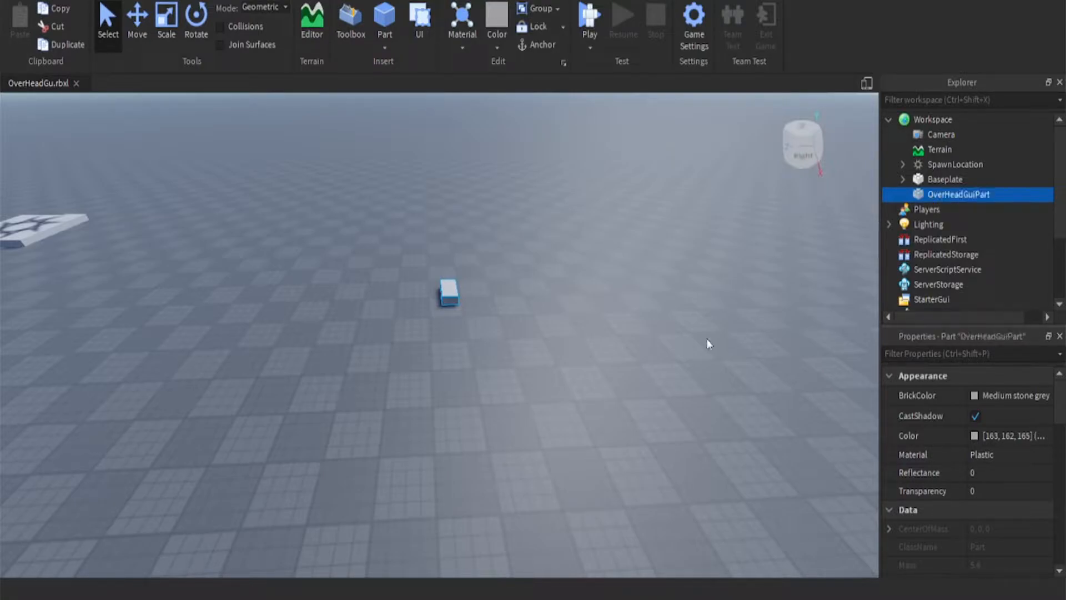
mouse_move(999, 194)
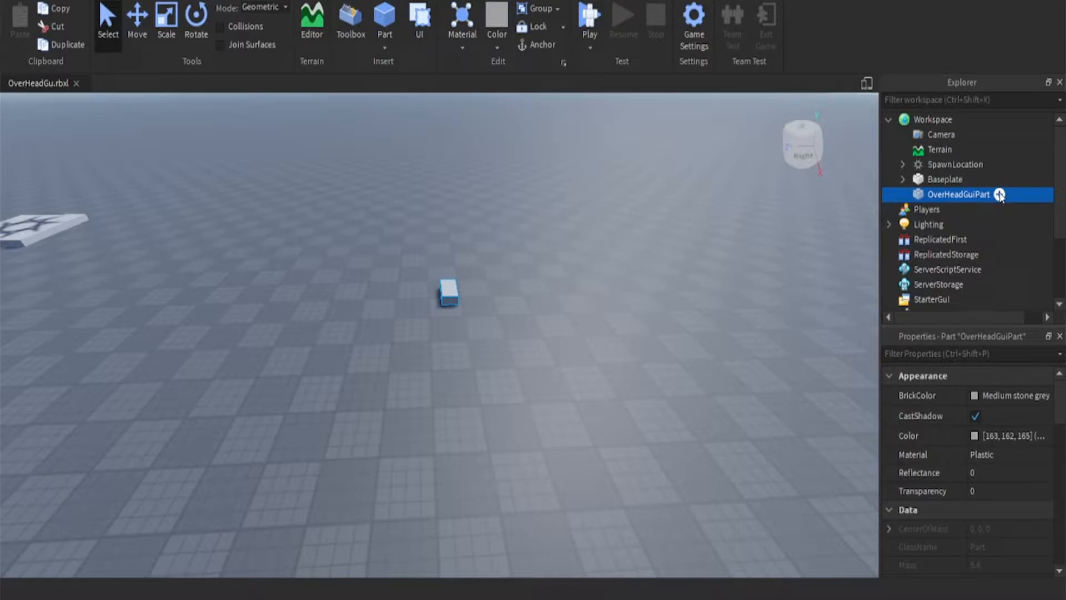
Add a BillboardGui with TextLabel inside the part, then make the part anchored and non-colliding.
type("bi")
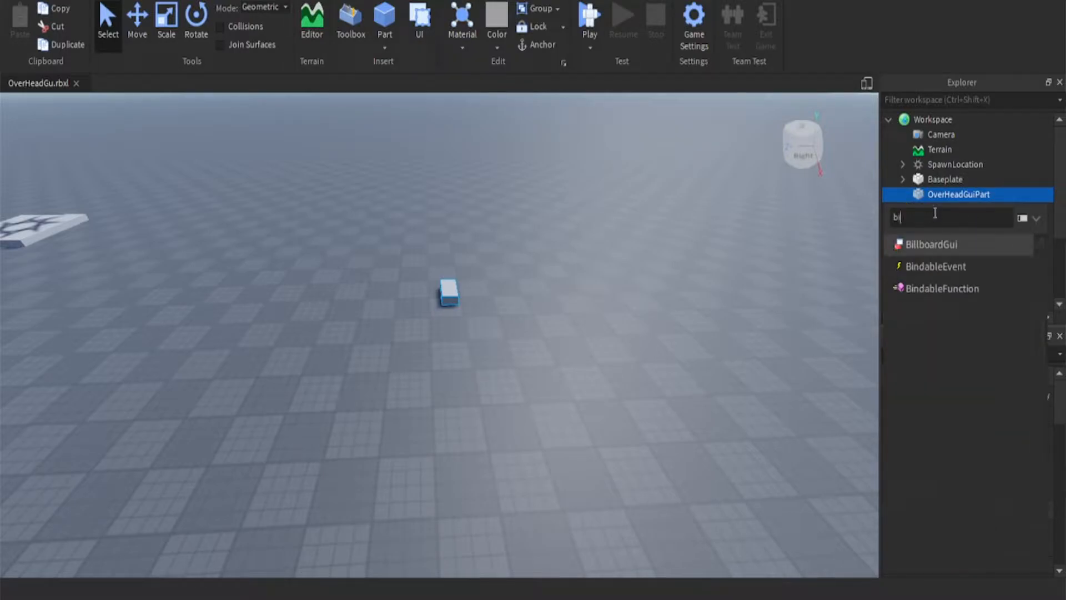
left_click(927, 245)
type("1")
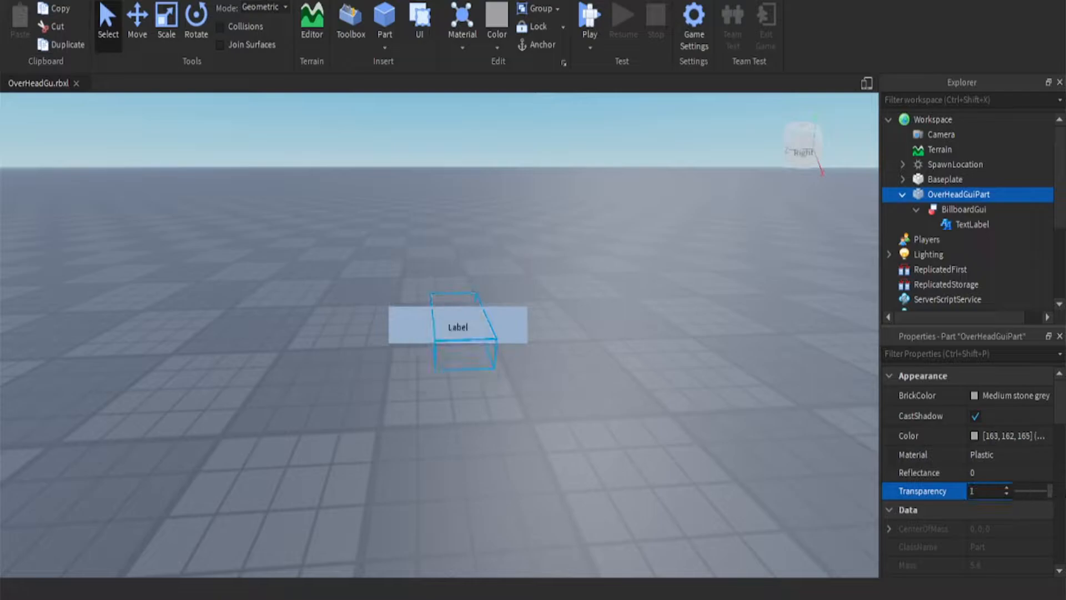
scroll("down", 3)
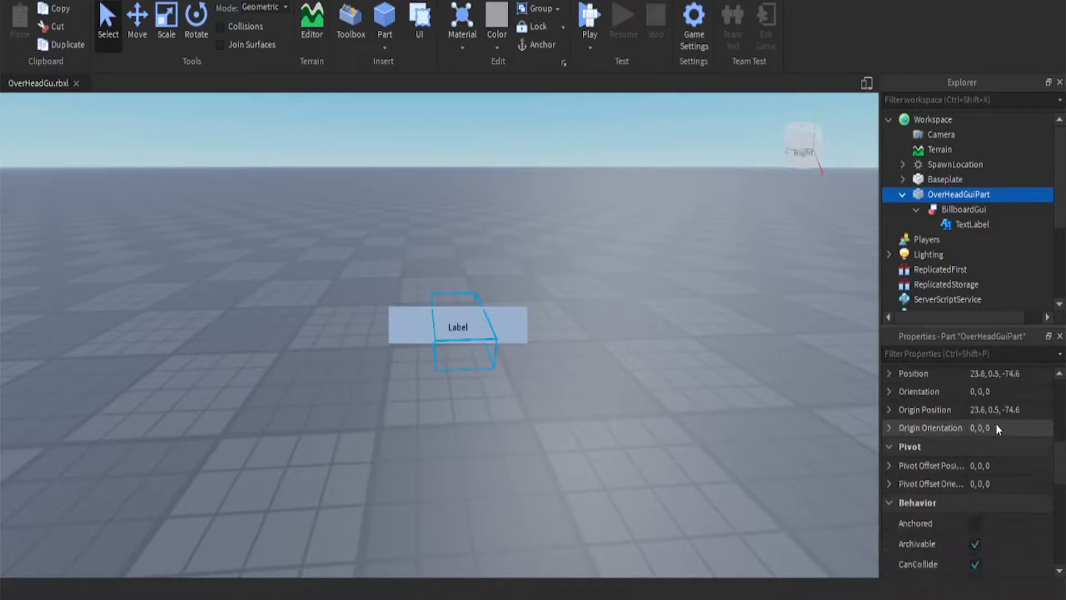
left_click(975, 481)
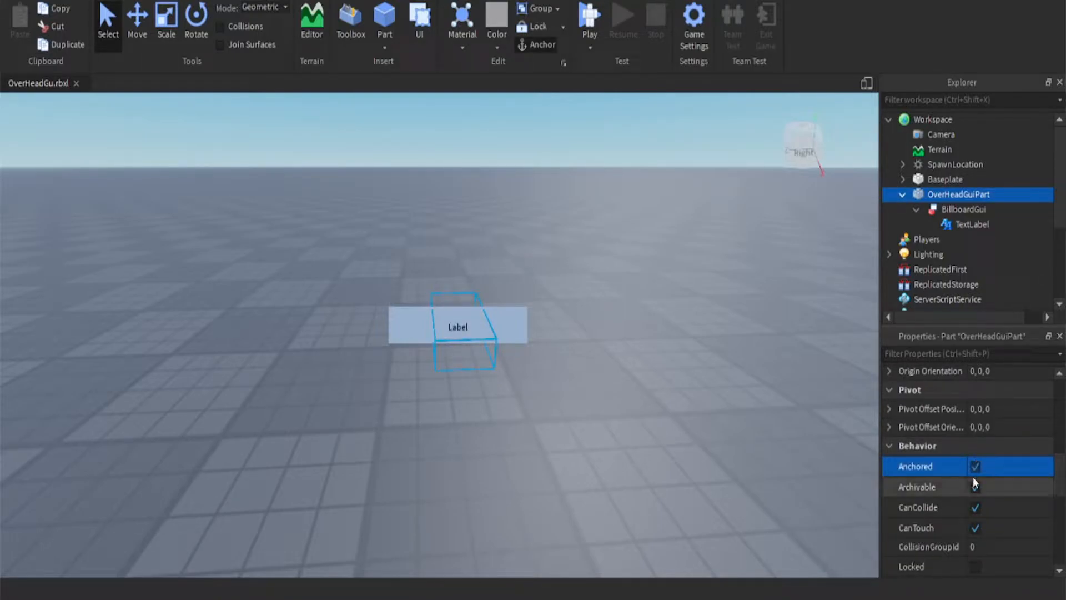
left_click(975, 506)
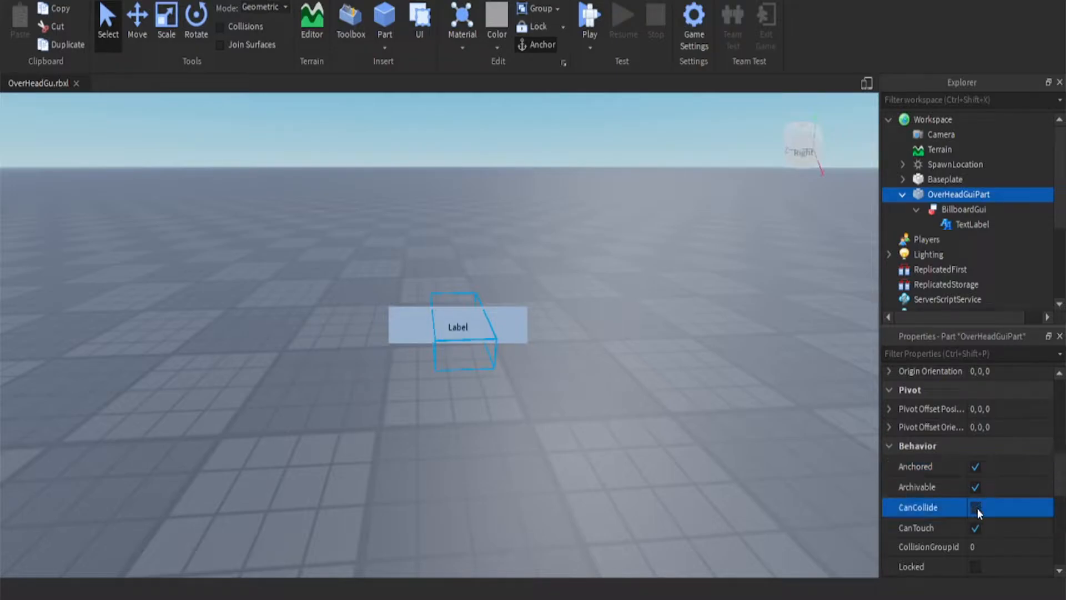
left_click(977, 507)
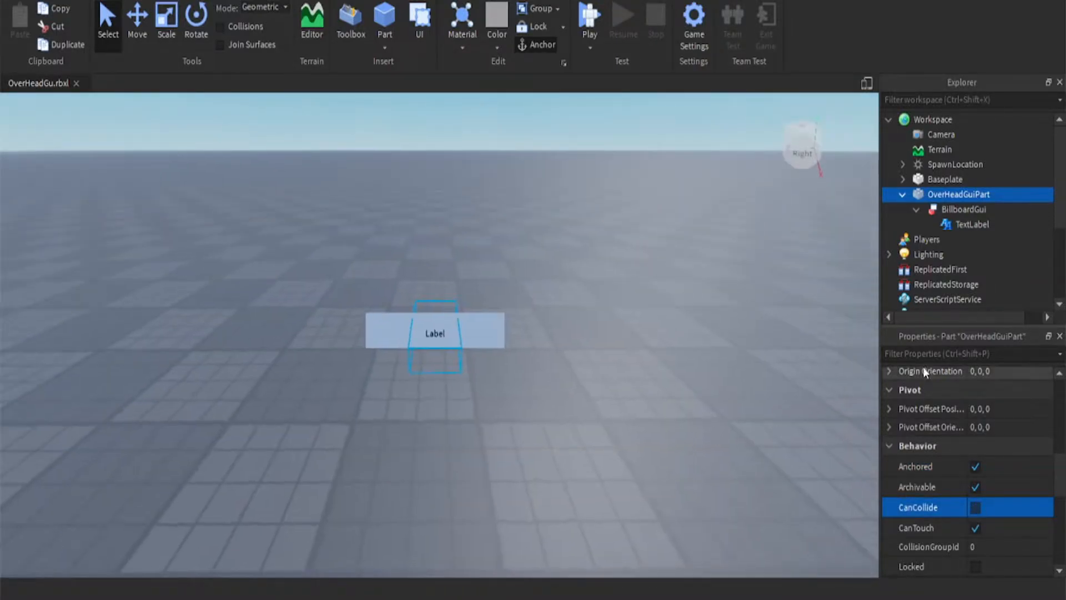
Set the BillboardGui to AlwaysOnTop with ExtentsOffset 0, 3, 0.
left_click(964, 209)
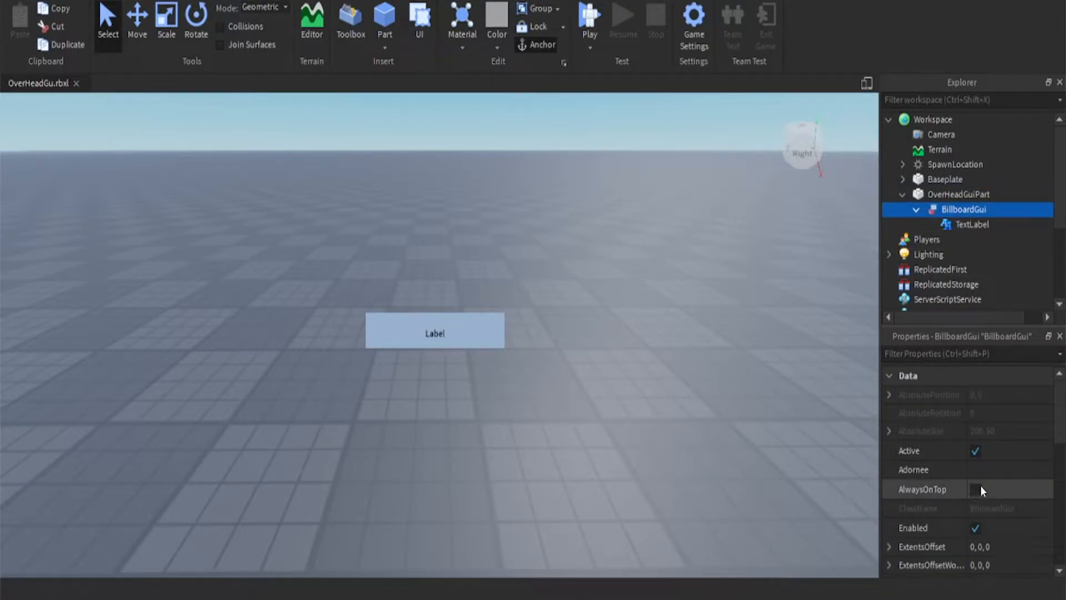
left_click(975, 489)
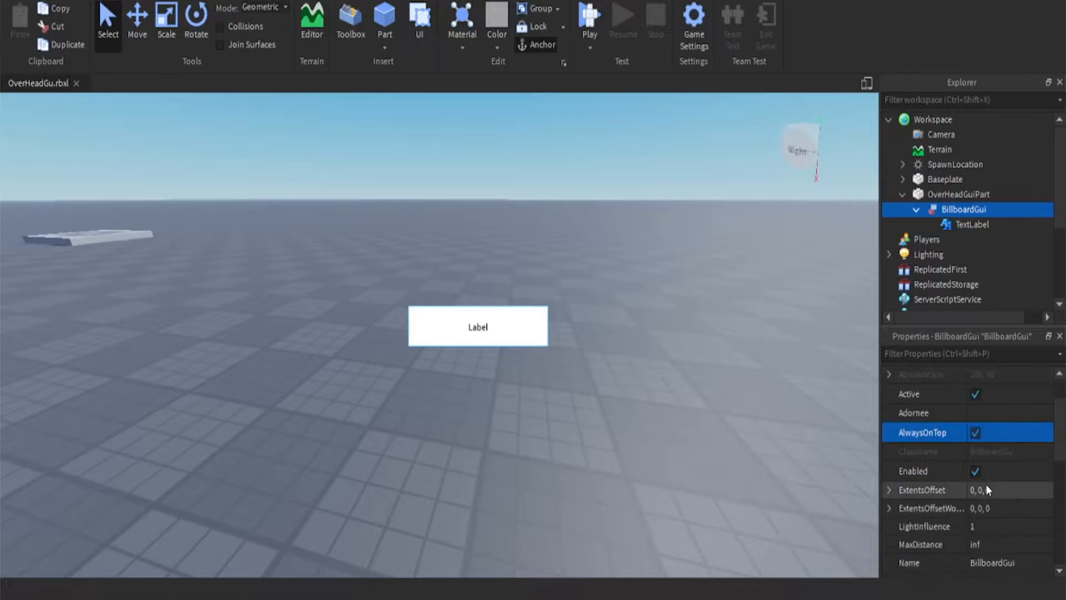
left_click(988, 490)
type("3")
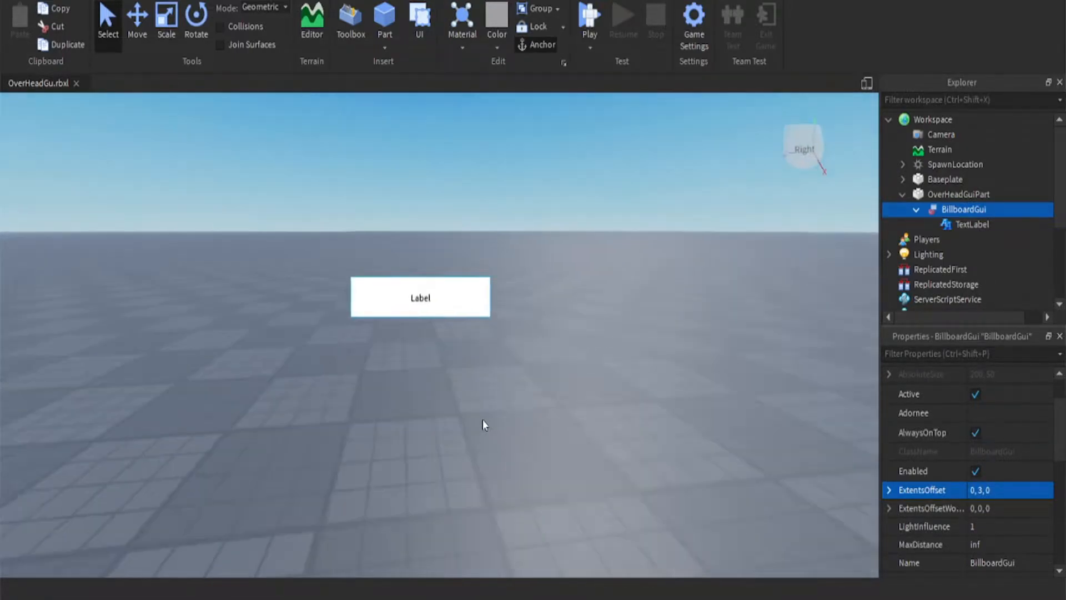
left_click(975, 224)
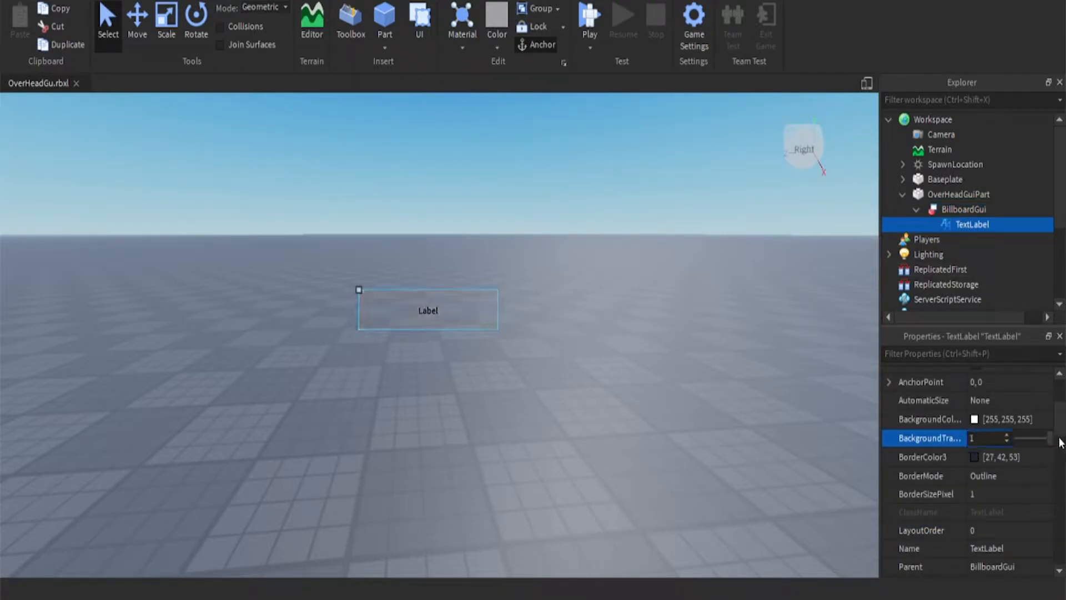
mouse_move(824, 415)
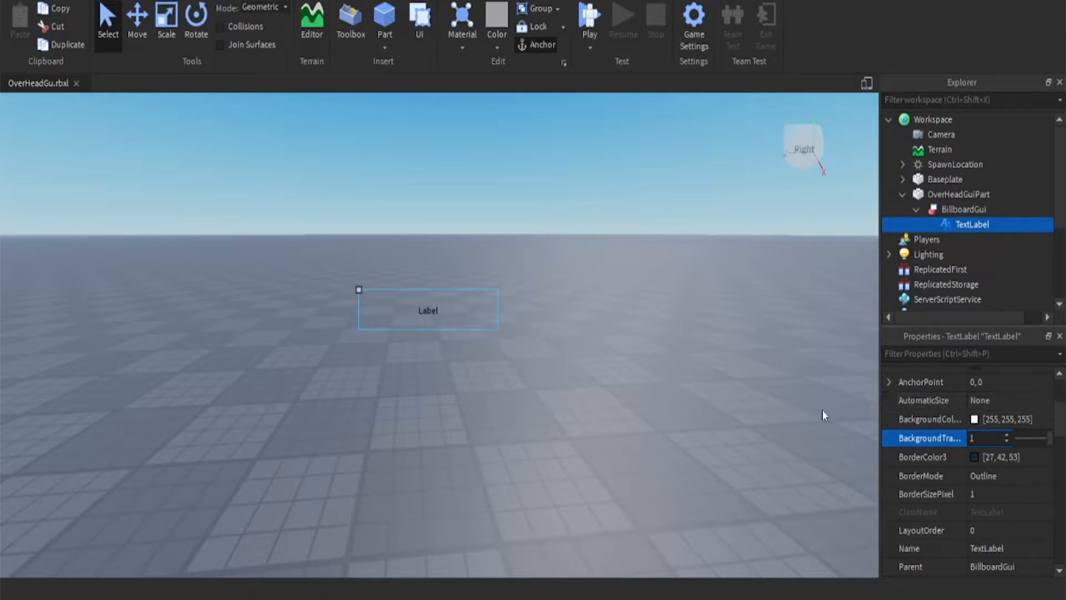
Give the TextLabel a transparent background, the GothamBlack font and the text DEVELOPER.
scroll("down", 3)
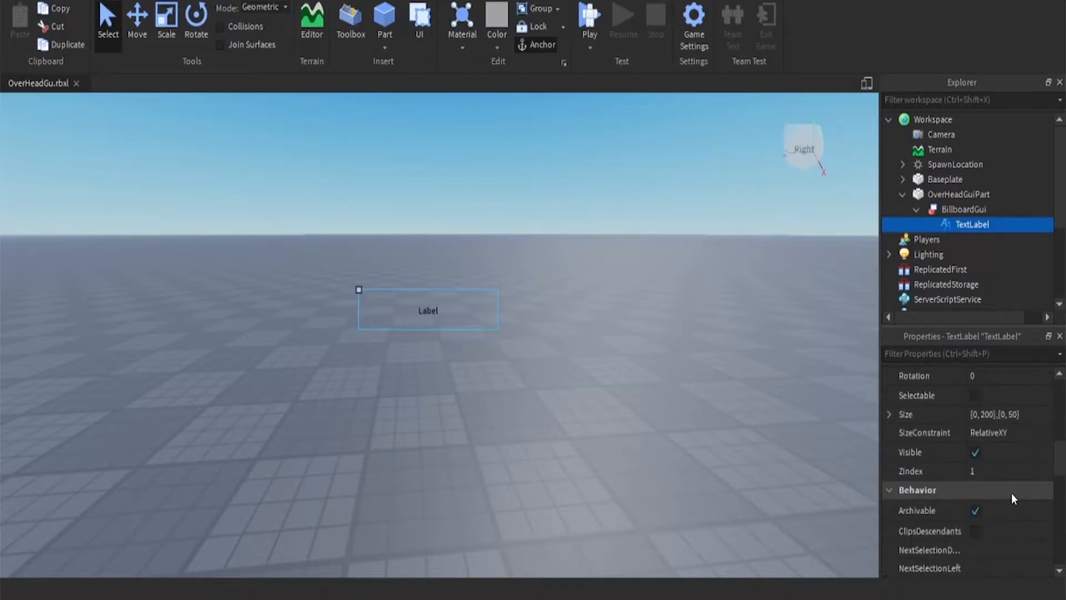
left_click(1046, 451)
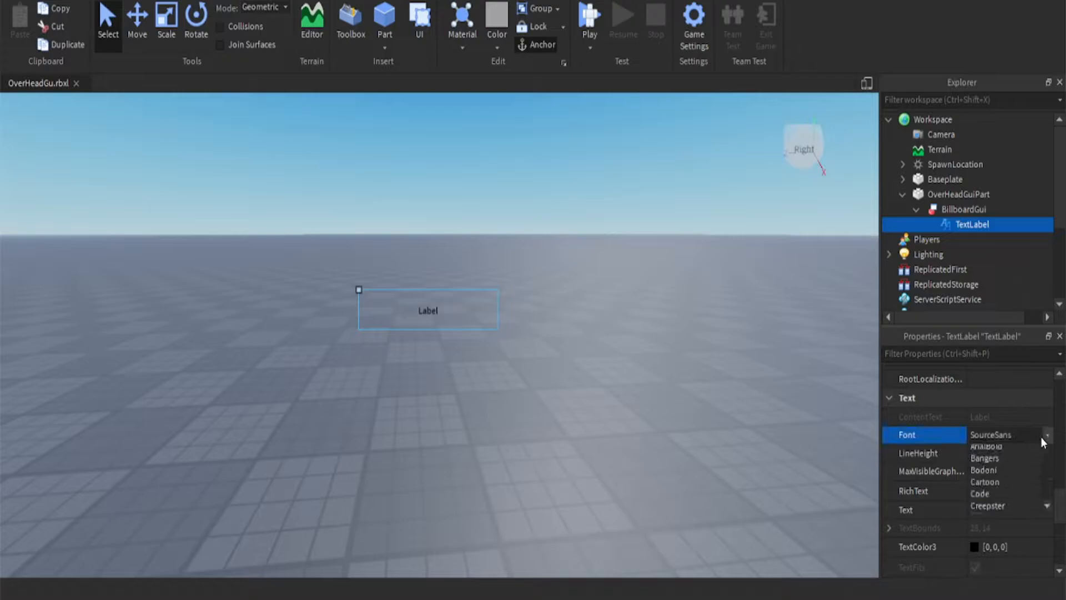
scroll("down", 3)
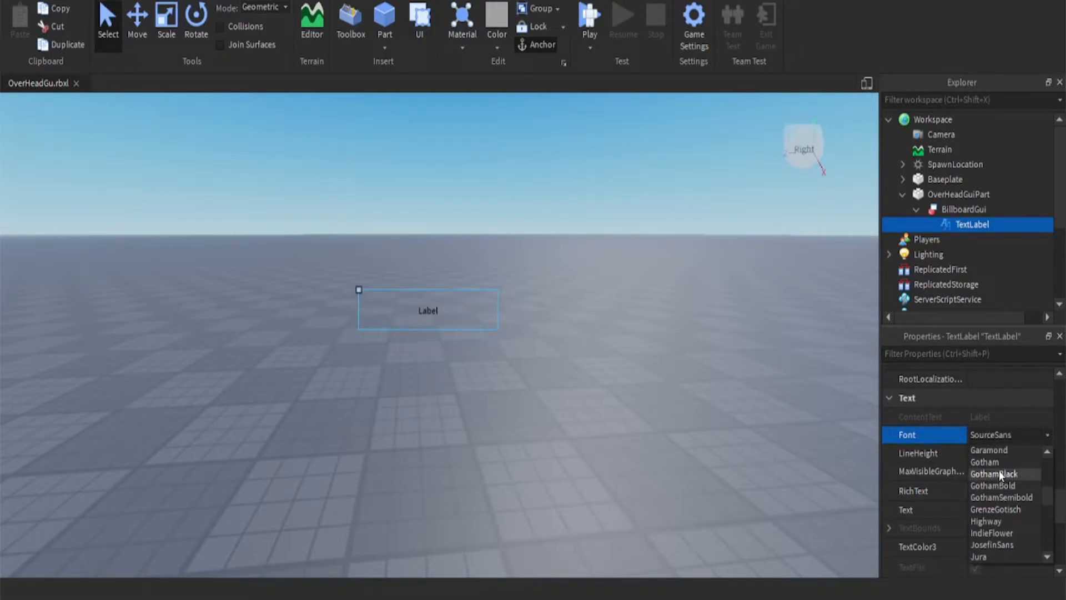
left_click(994, 473)
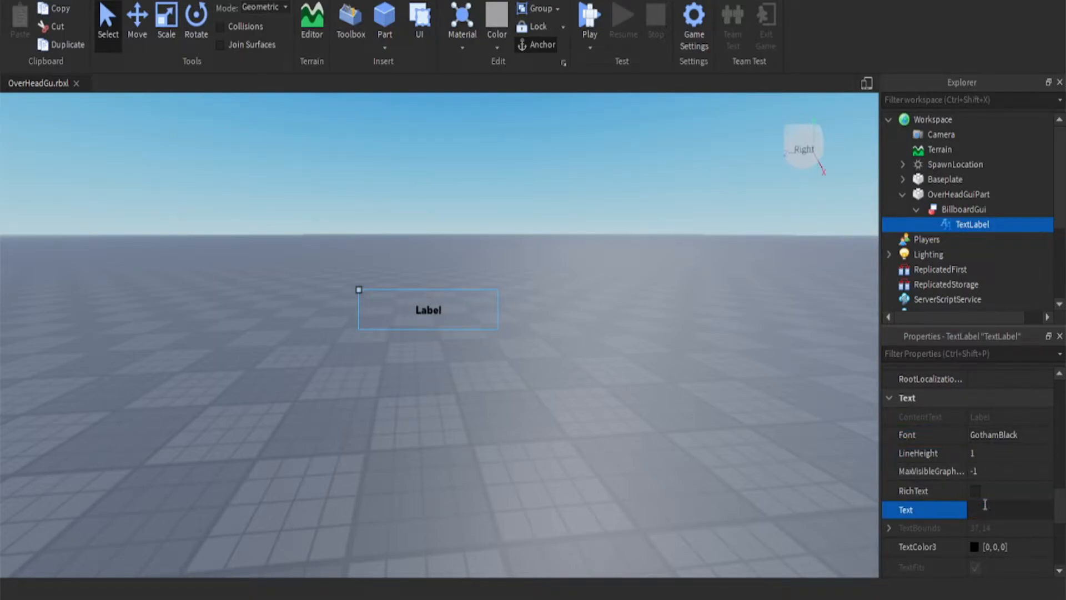
type("DEVELOPER")
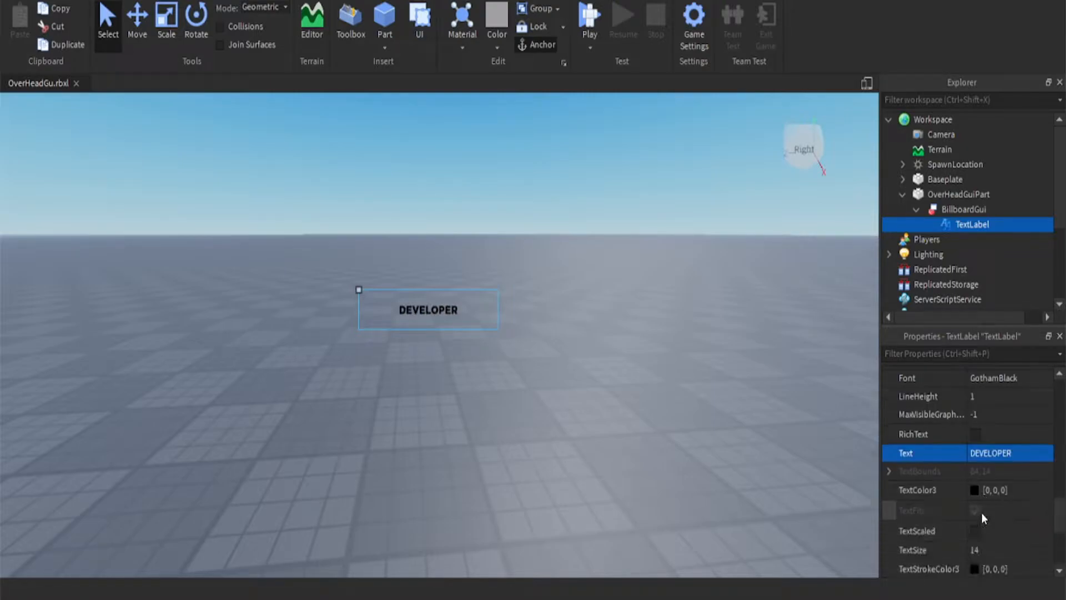
Colour the label text pure red (#ff0000) and give it a dark stroke outline.
left_click(974, 530)
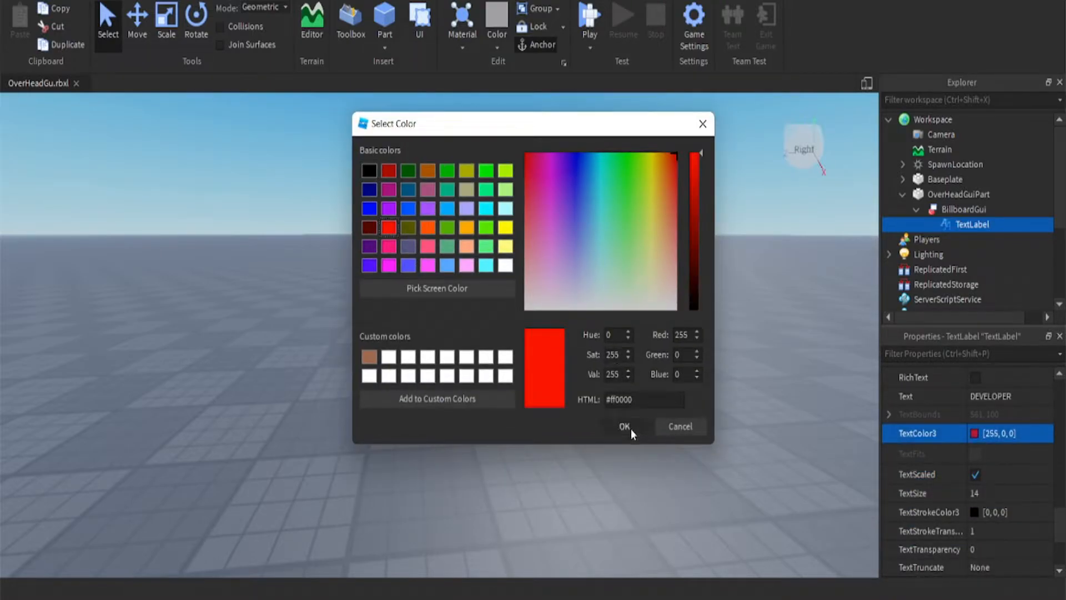
left_click(626, 426)
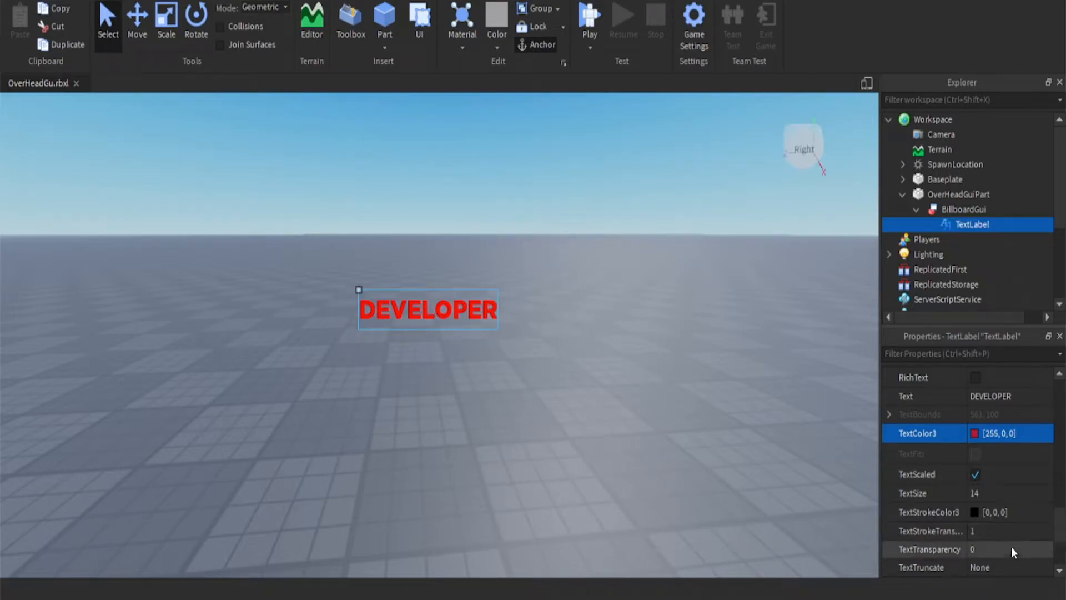
left_click_drag(1013, 552, 1037, 552)
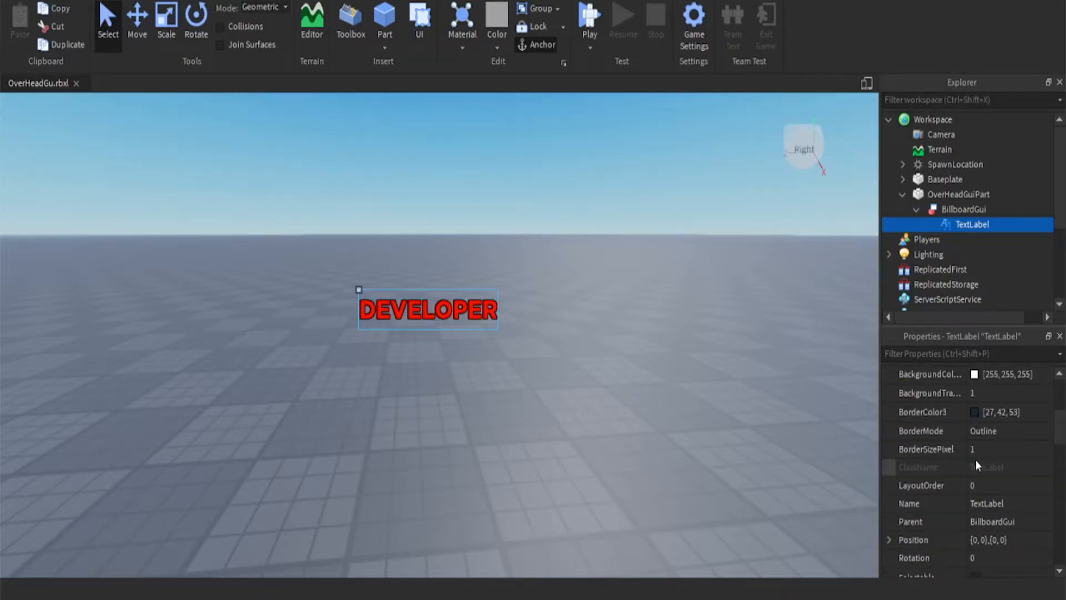
Set the BillboardGui's MaxDistance to 40.
left_click(980, 209)
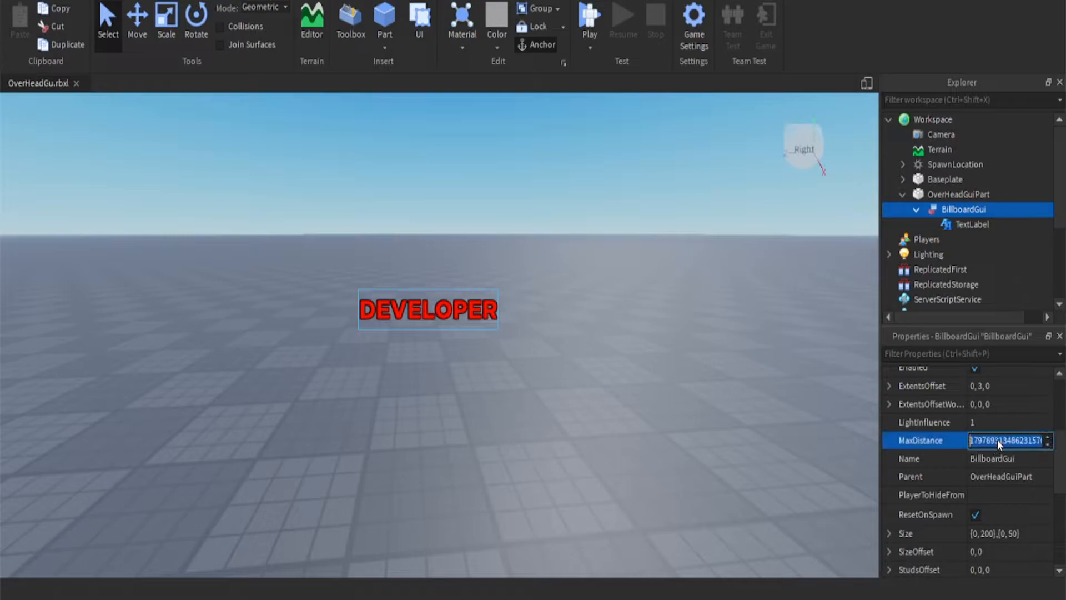
key("Delete")
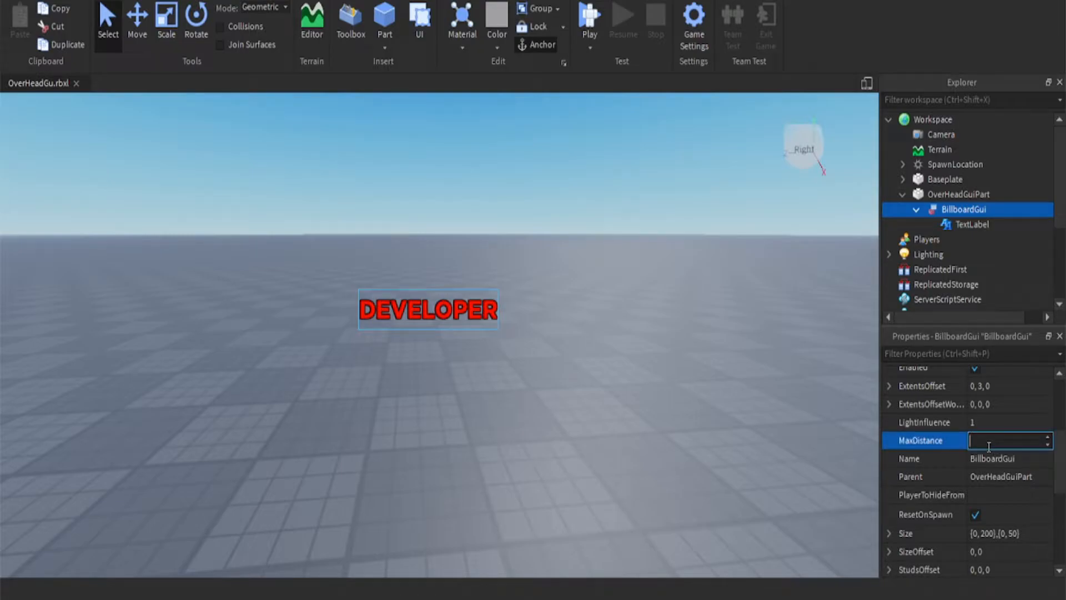
type("40")
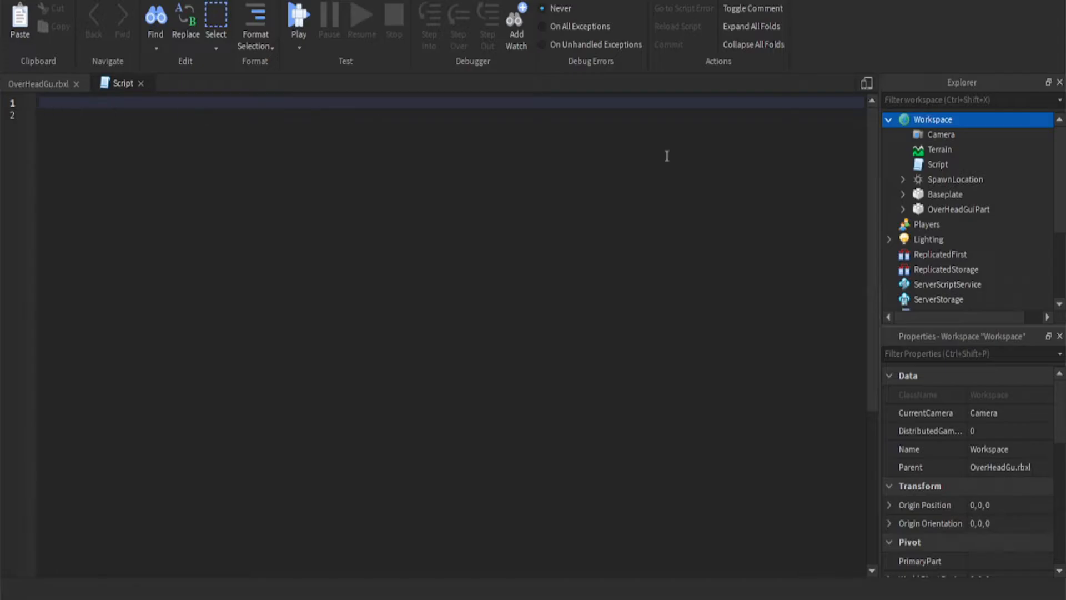
mouse_move(116, 147)
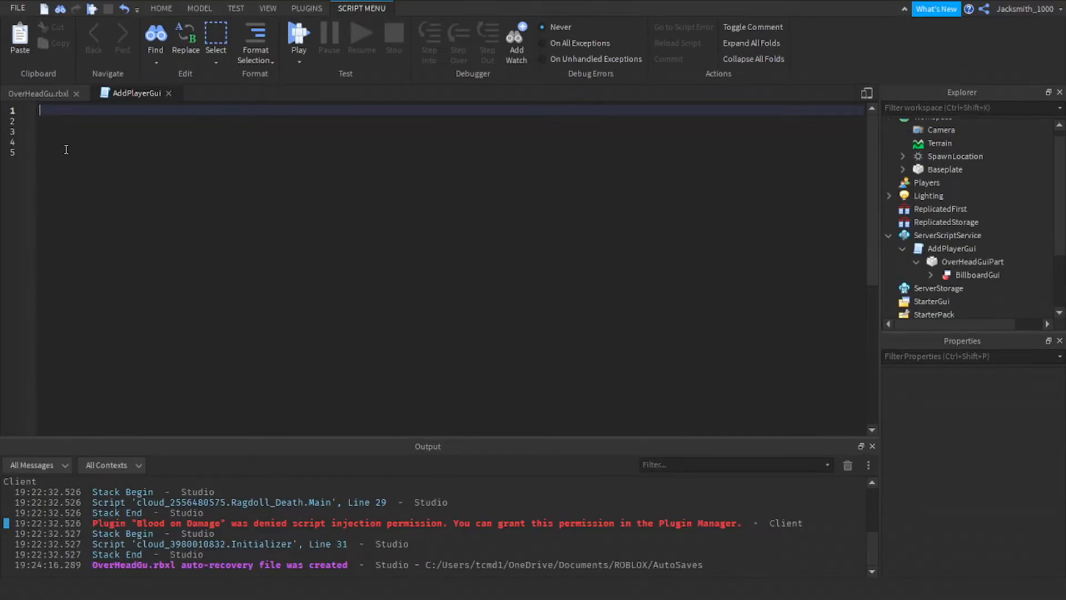
Create the AddPlayerGui script and define local Gui referencing OverHeadGuiPart.BillboardGui.
type("script.Parent = game.Sc")
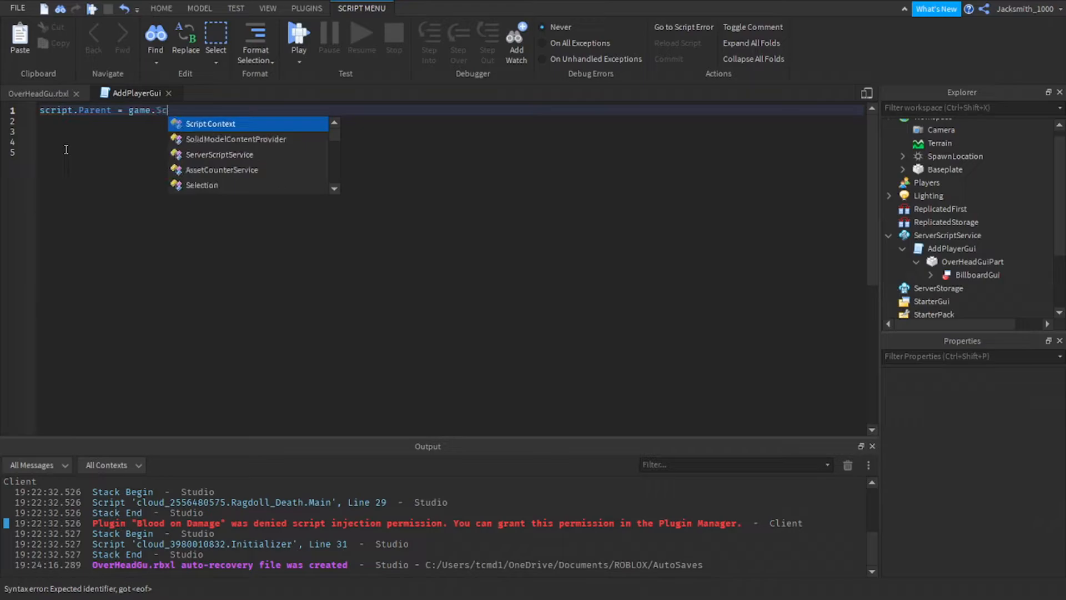
type("erverScriptService")
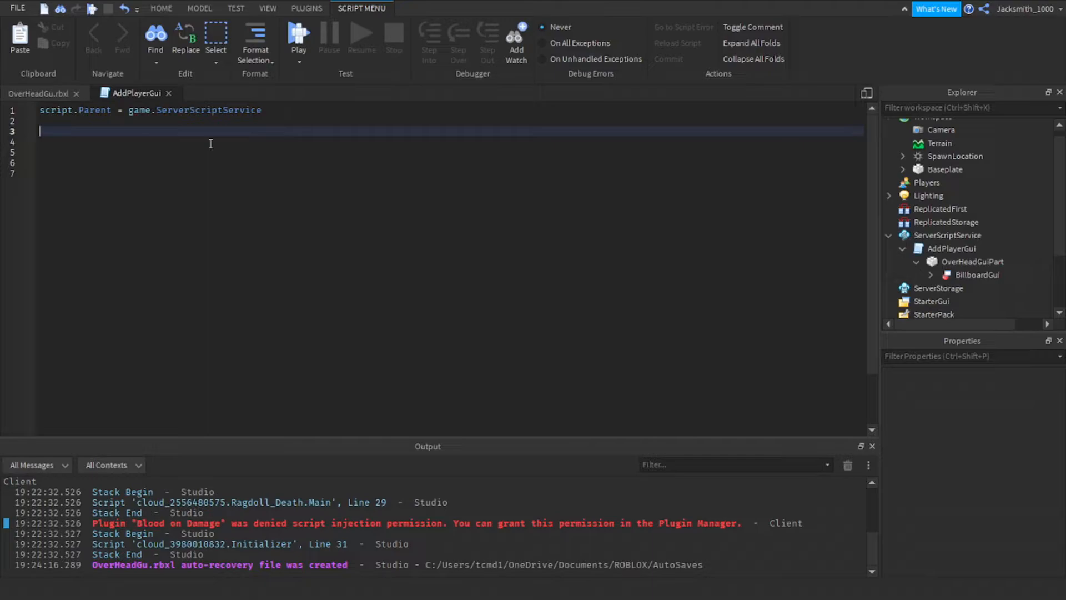
type("local")
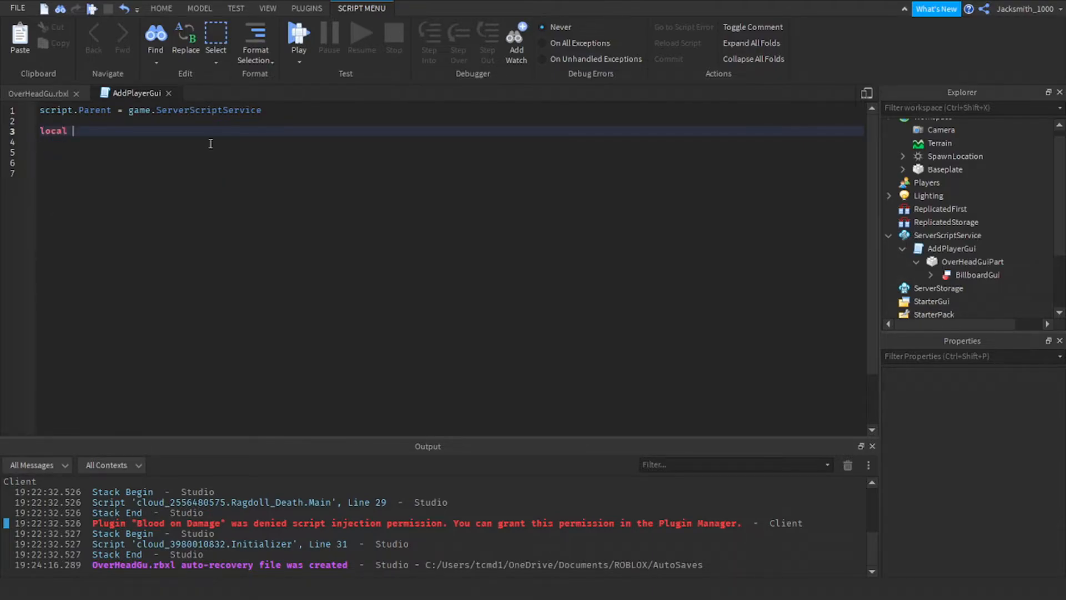
type("Gui =")
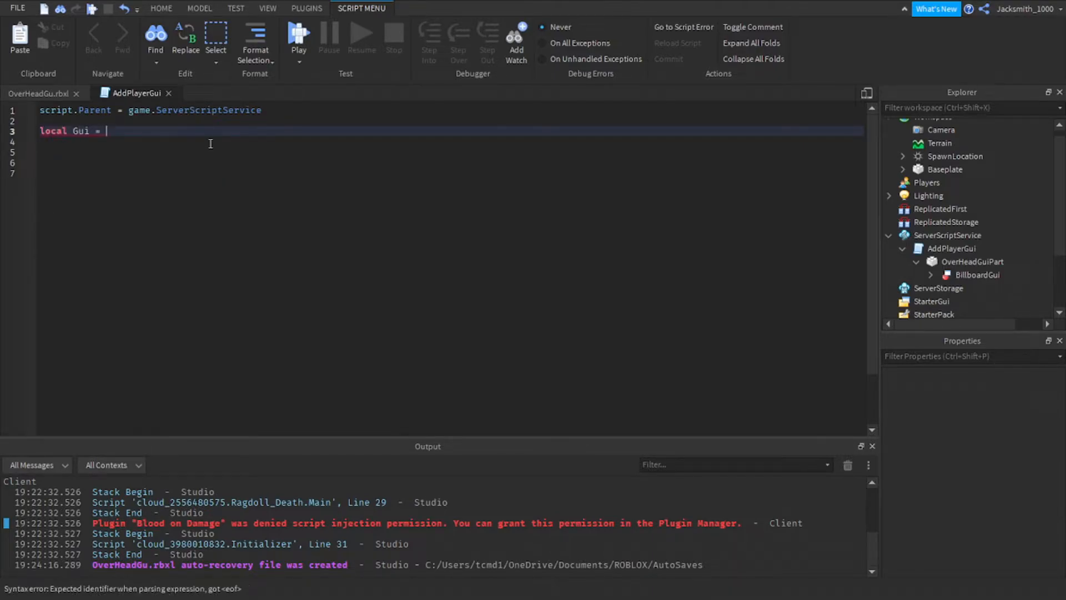
type("script.")
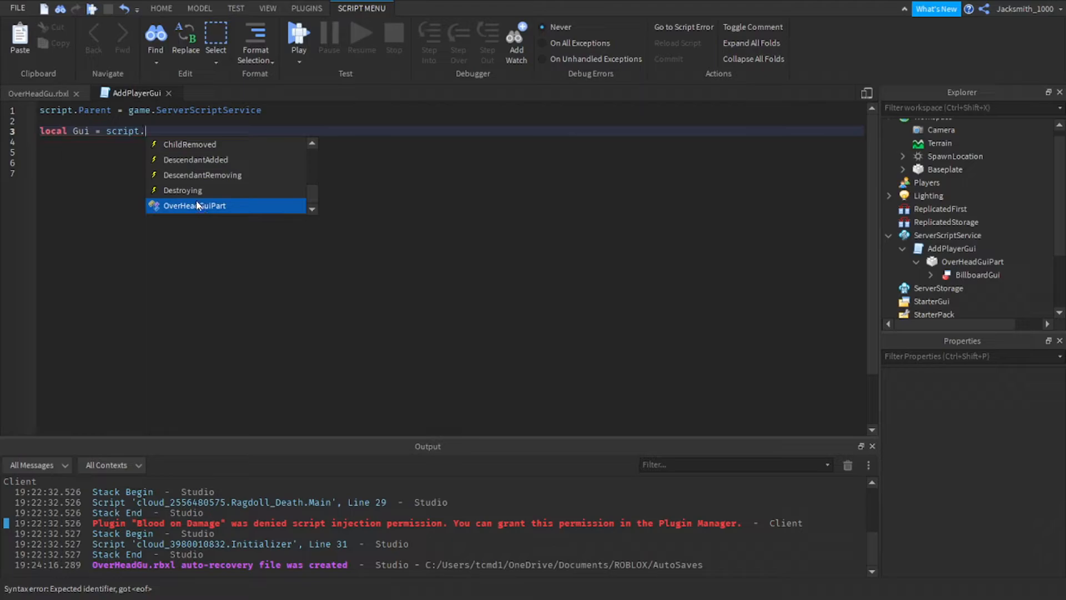
left_click(194, 206)
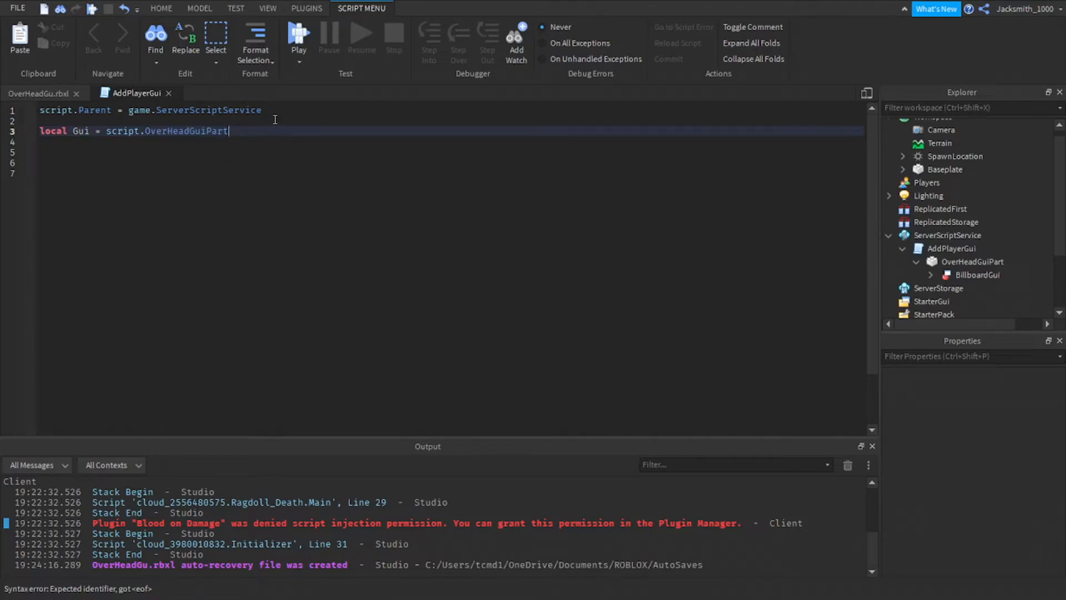
type(".")
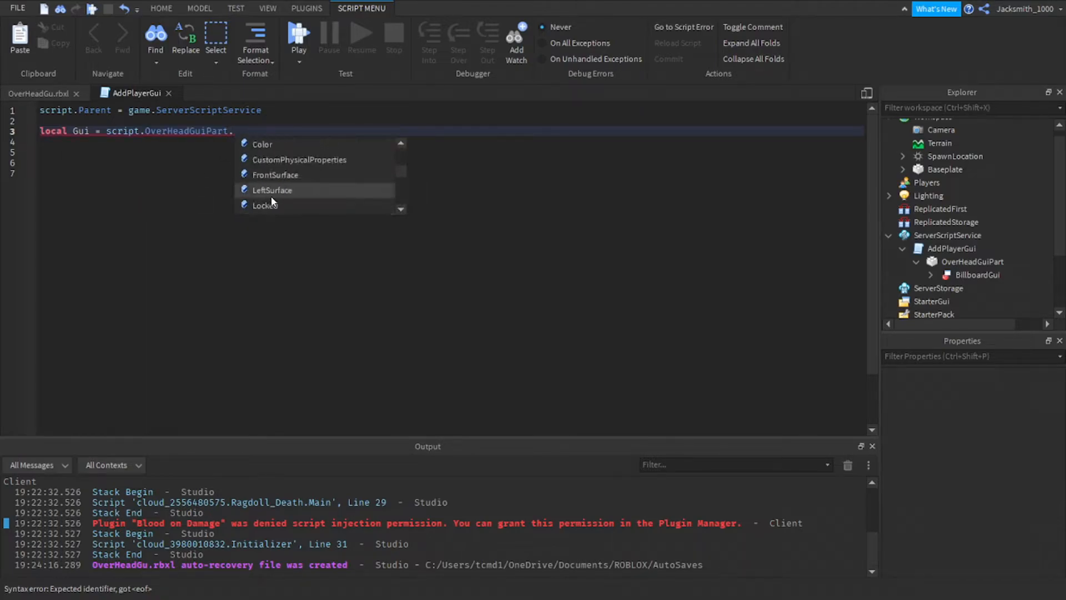
type("BillboardGui")
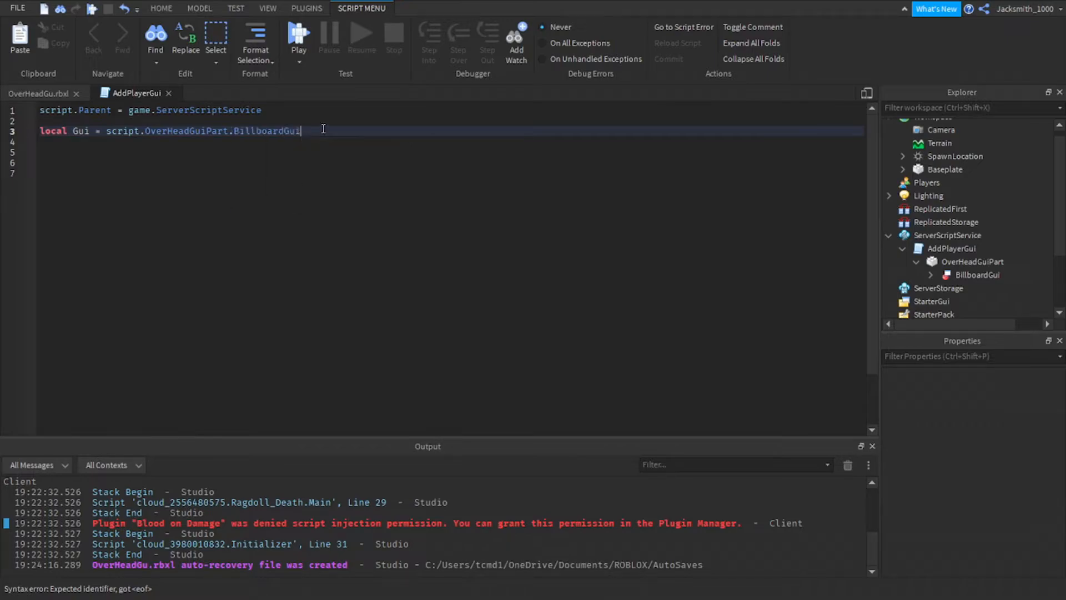
Define local DevName as the developer's username string "Jacksmith_10".
type("local")
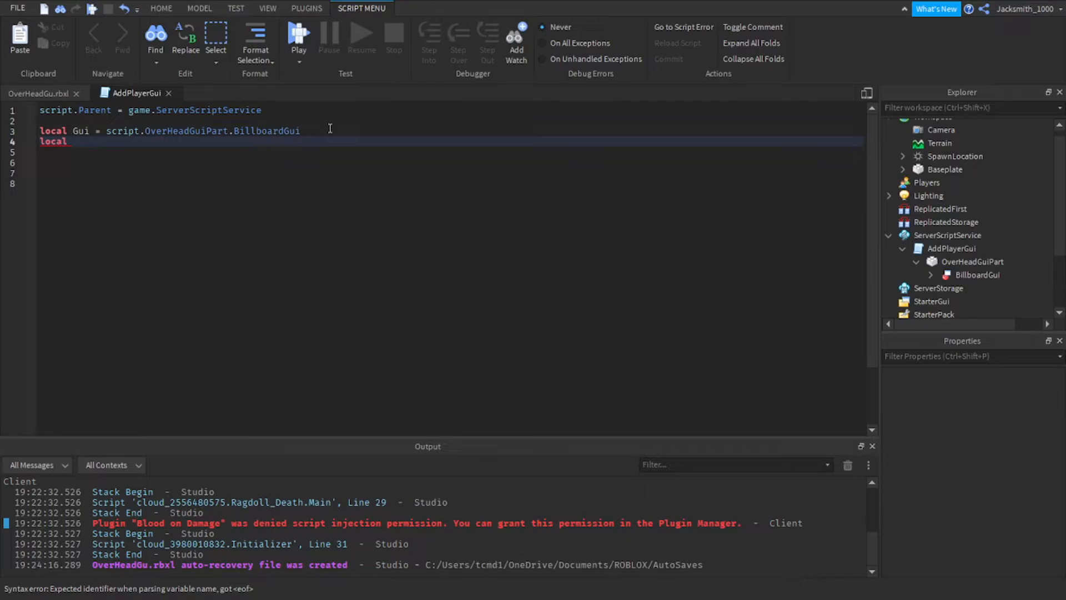
type("DevName")
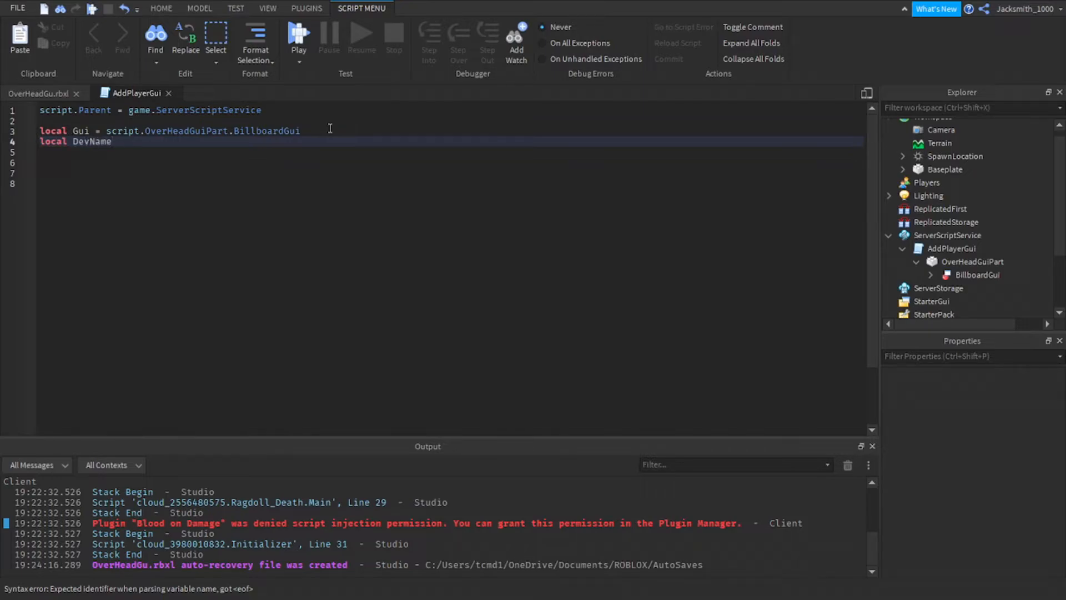
type("= \"\"")
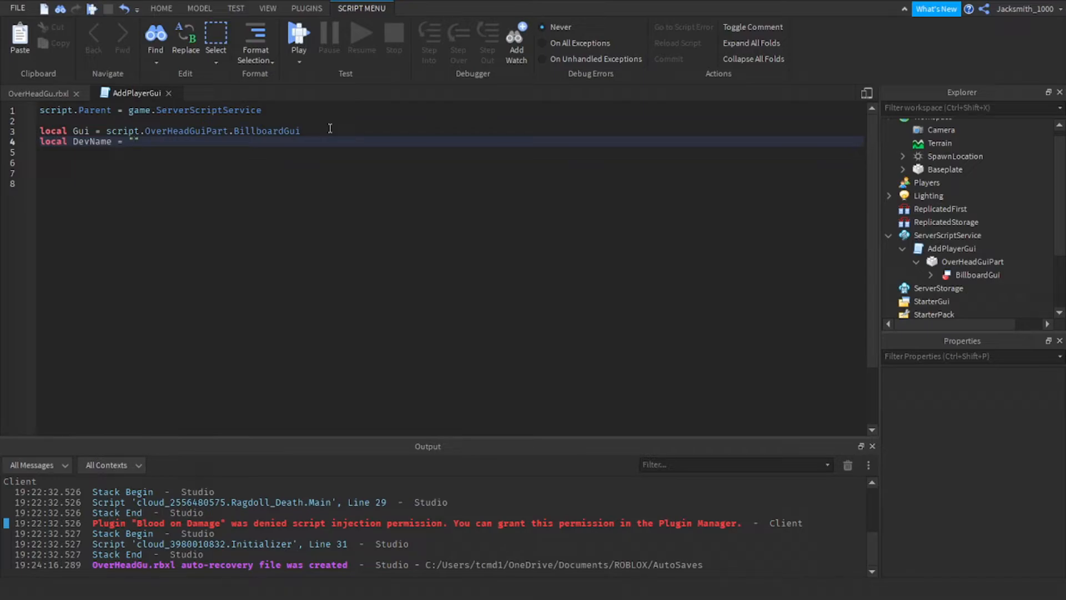
type("Jack")
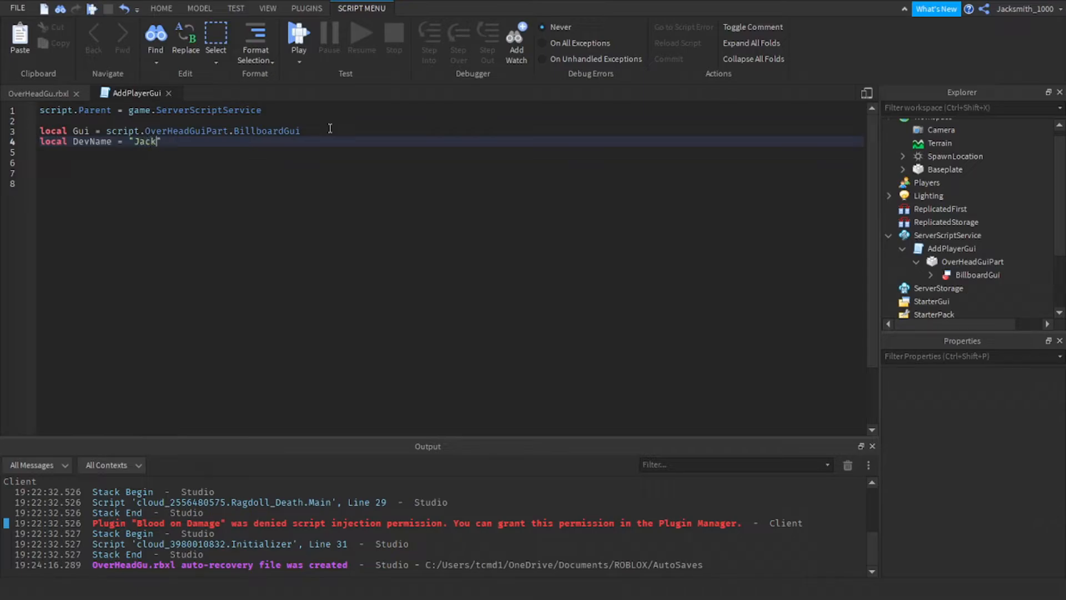
type("smit_")
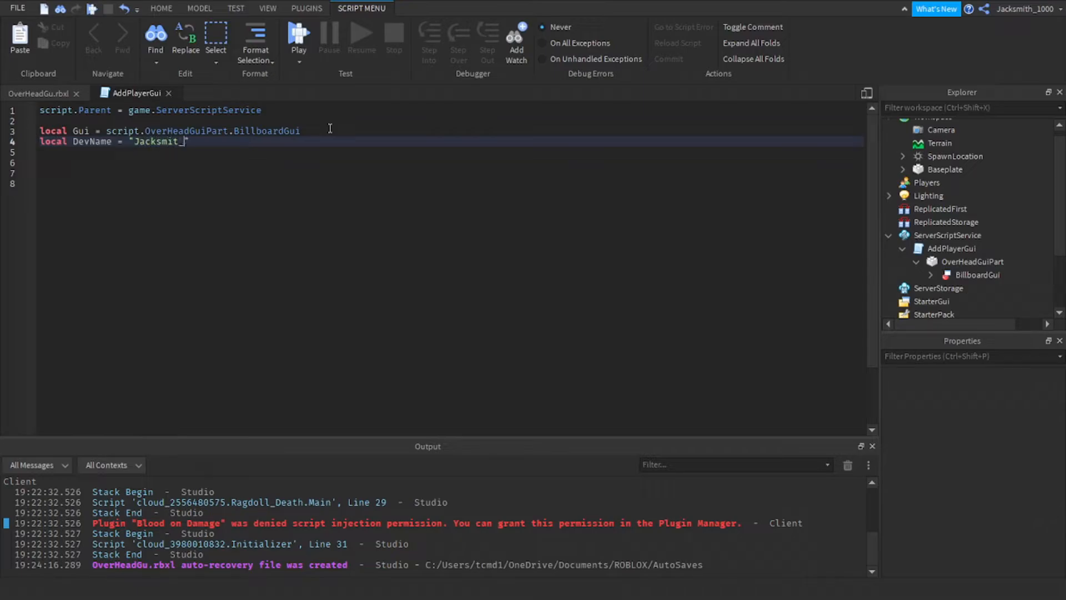
key("Backspace")
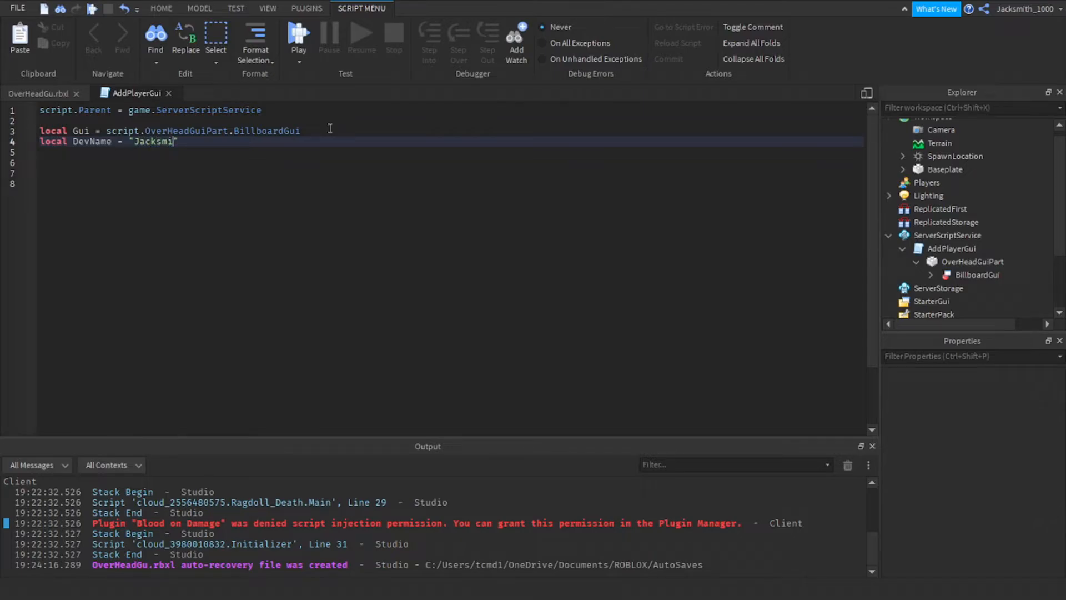
type("th_1000")
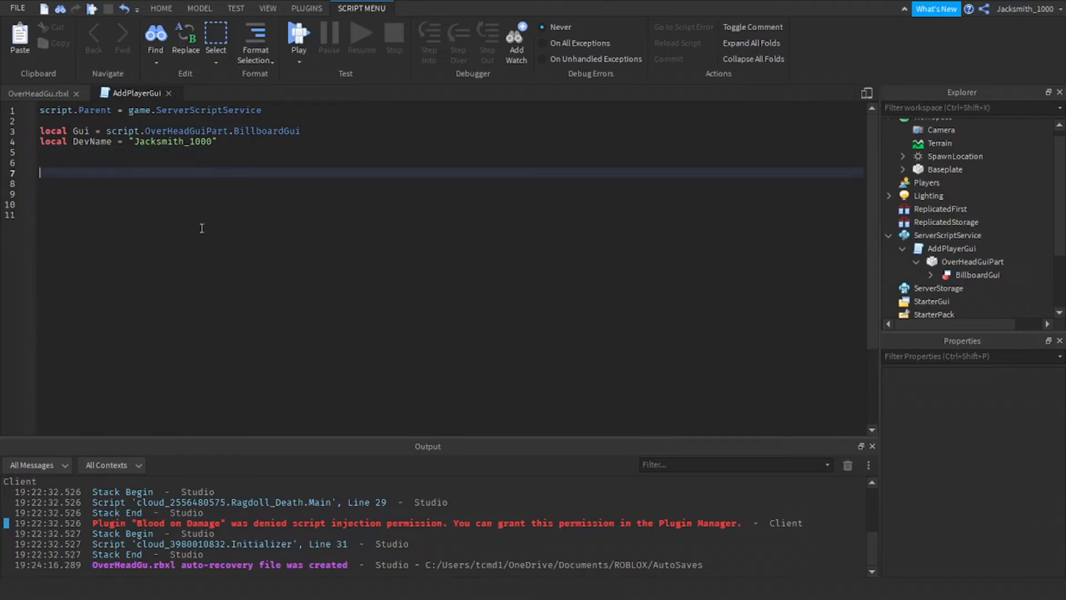
Write game.Players.PlayerAdded:Connect(function(player)) as the outer handler.
type("game")
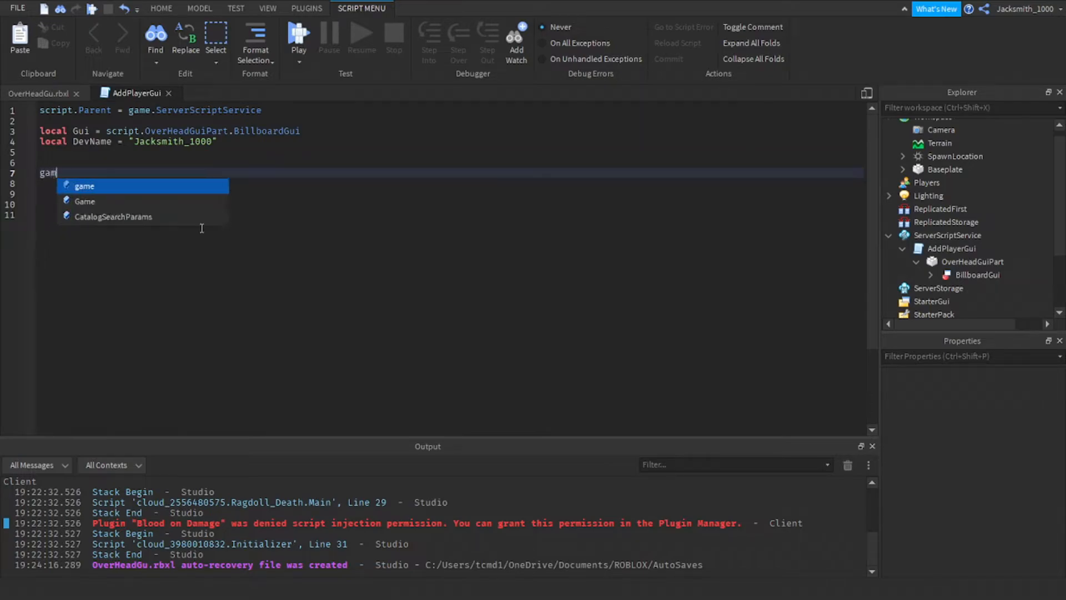
type(".Plyers.PlayerAdded")
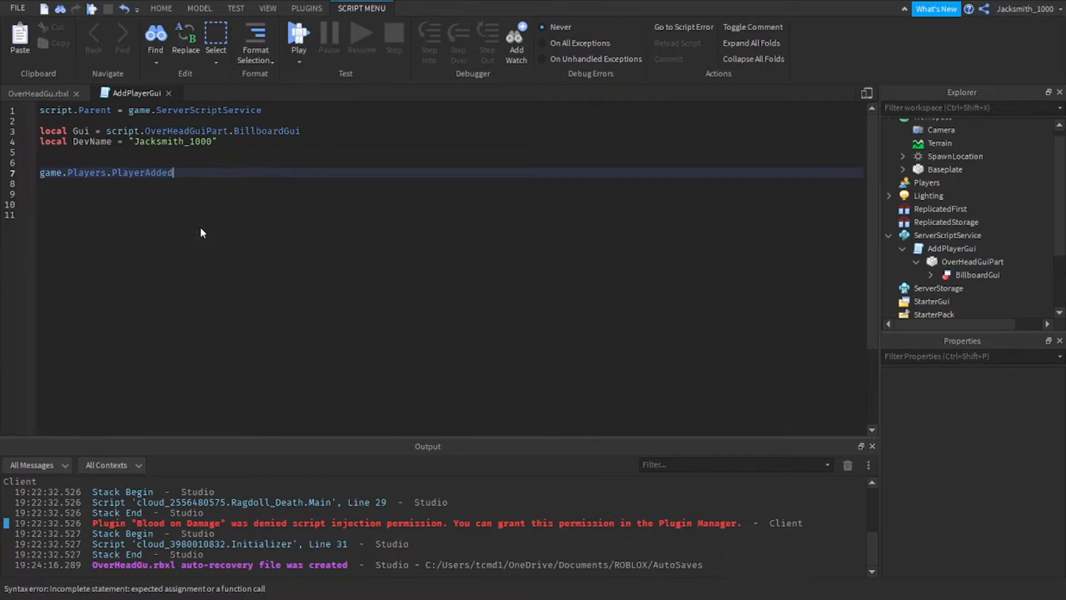
type(":Connect")
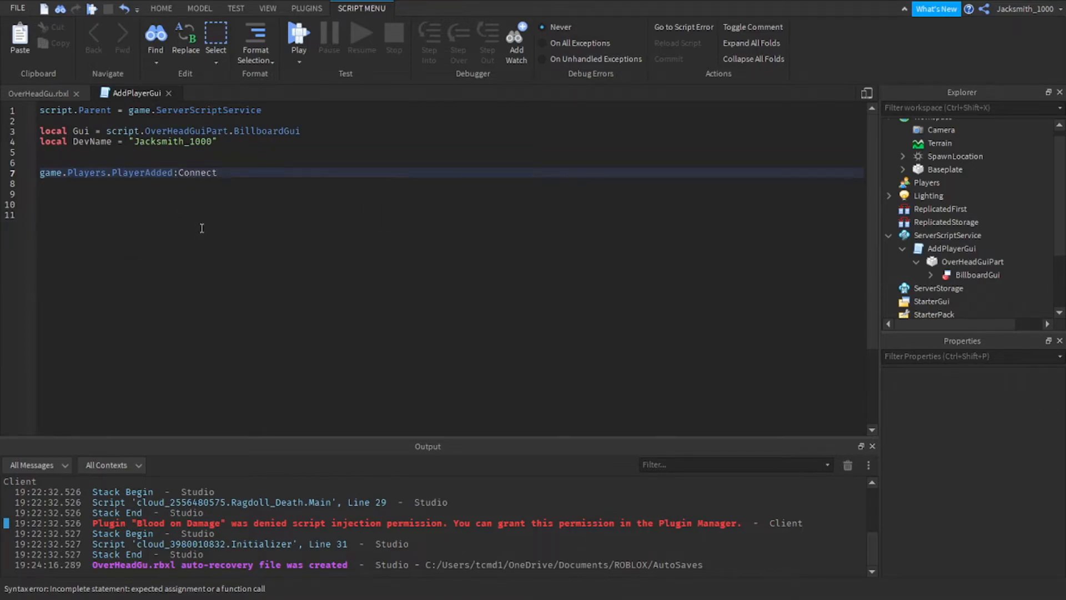
type("(function(p")
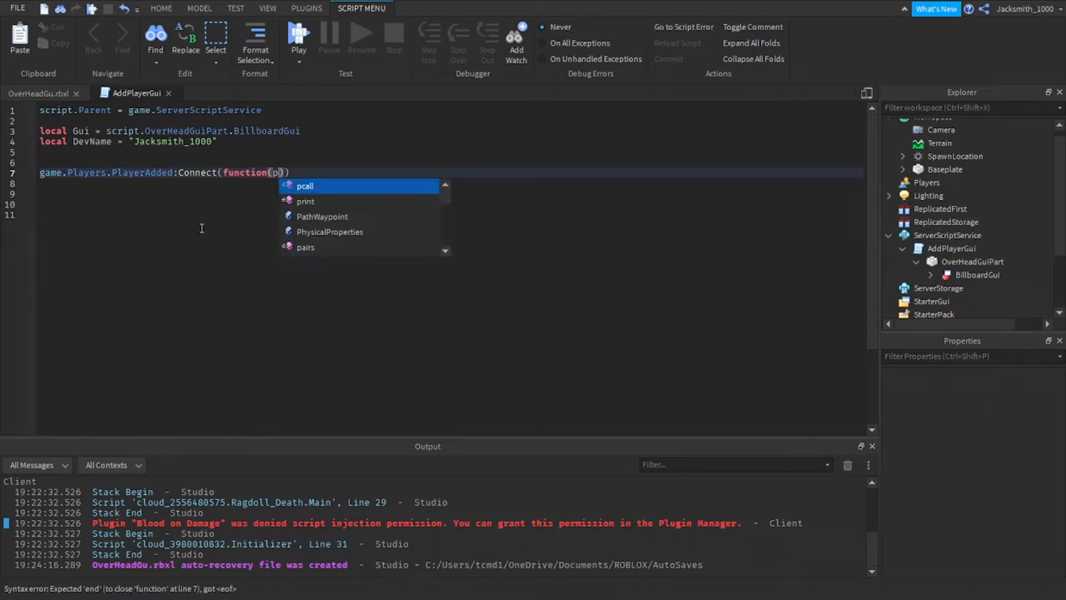
type("layer")
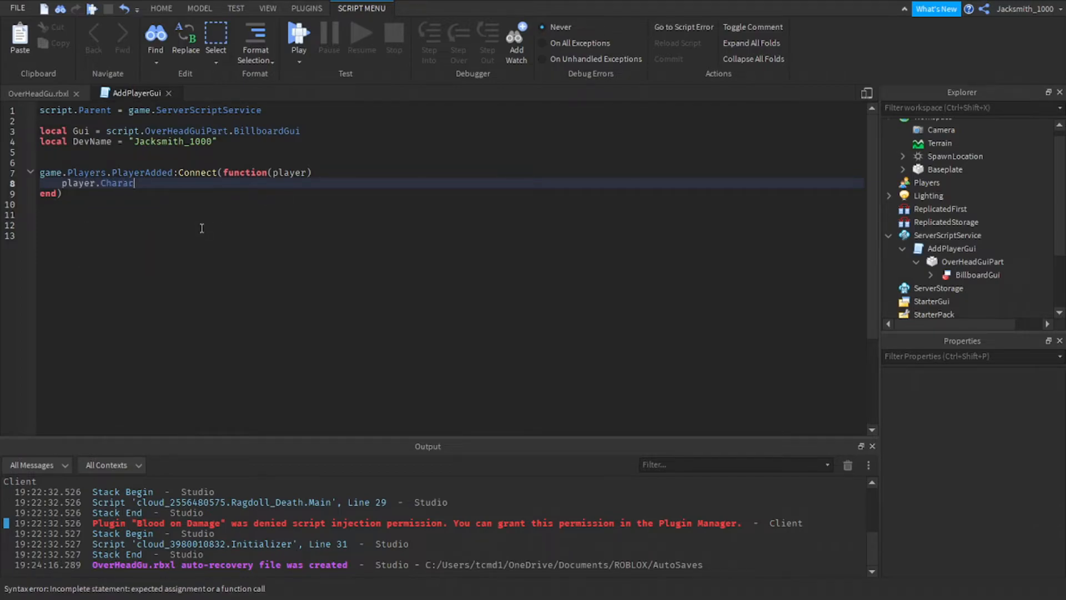
Nest player.CharacterAdded:Connect(function(character)) inside the PlayerAdded handler.
type("terAd")
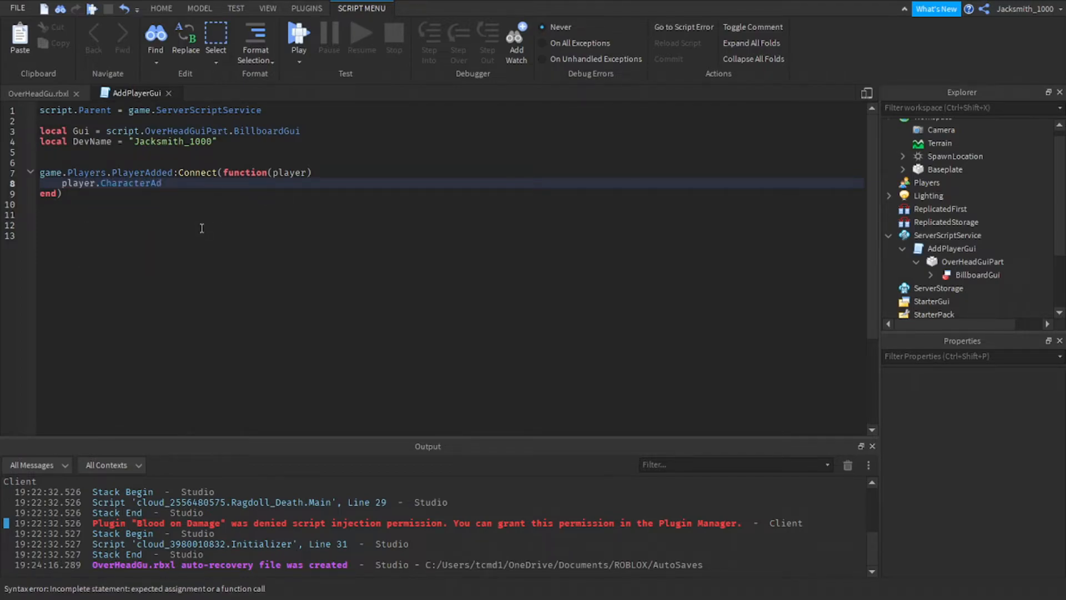
type("ded:Co")
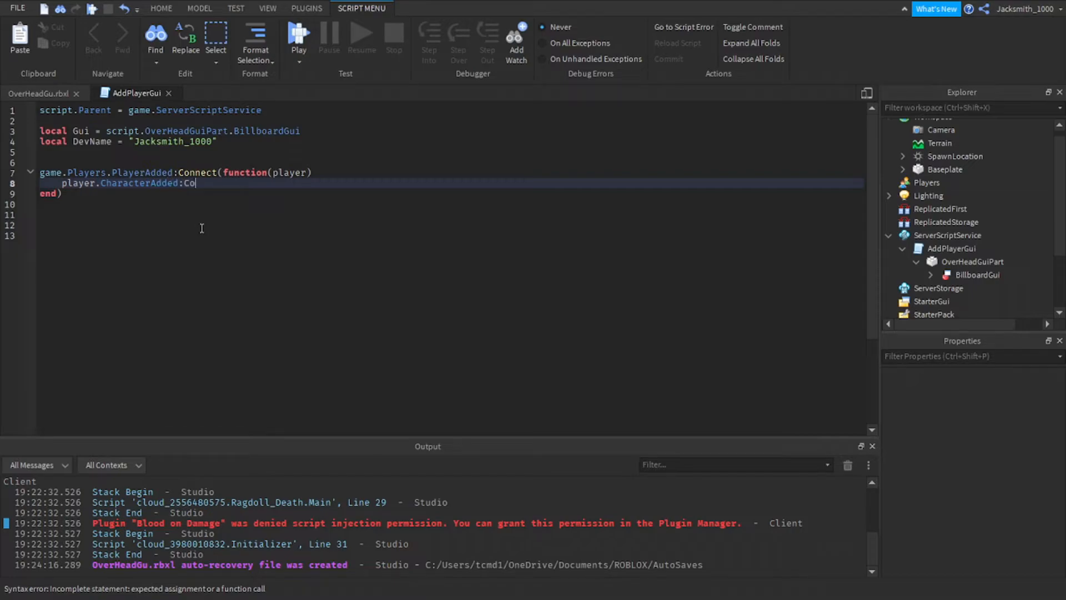
type("nnect()")
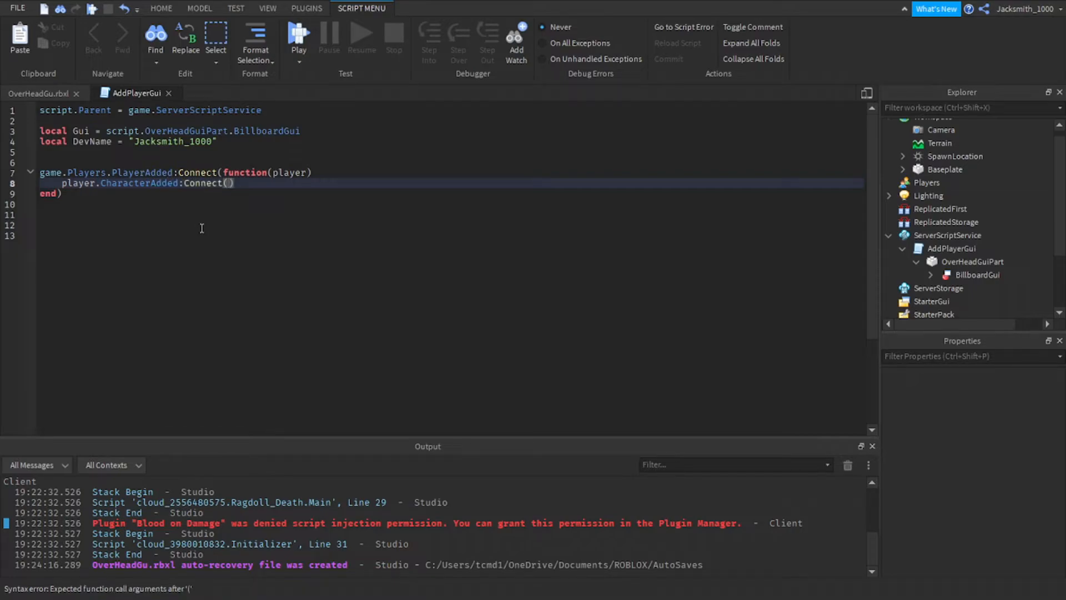
type("function")
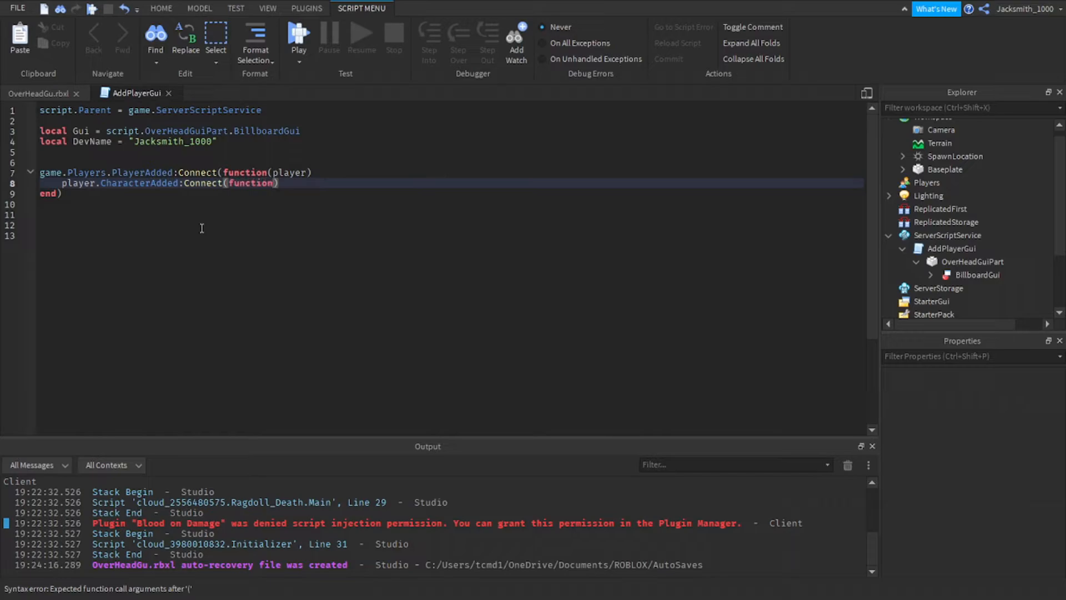
type("()")
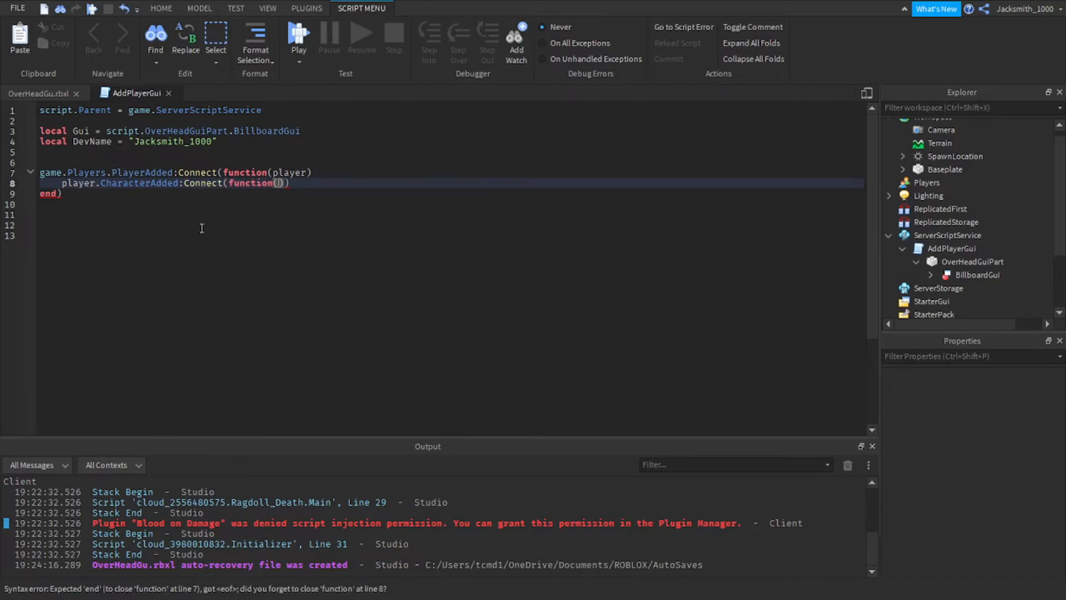
type("character")
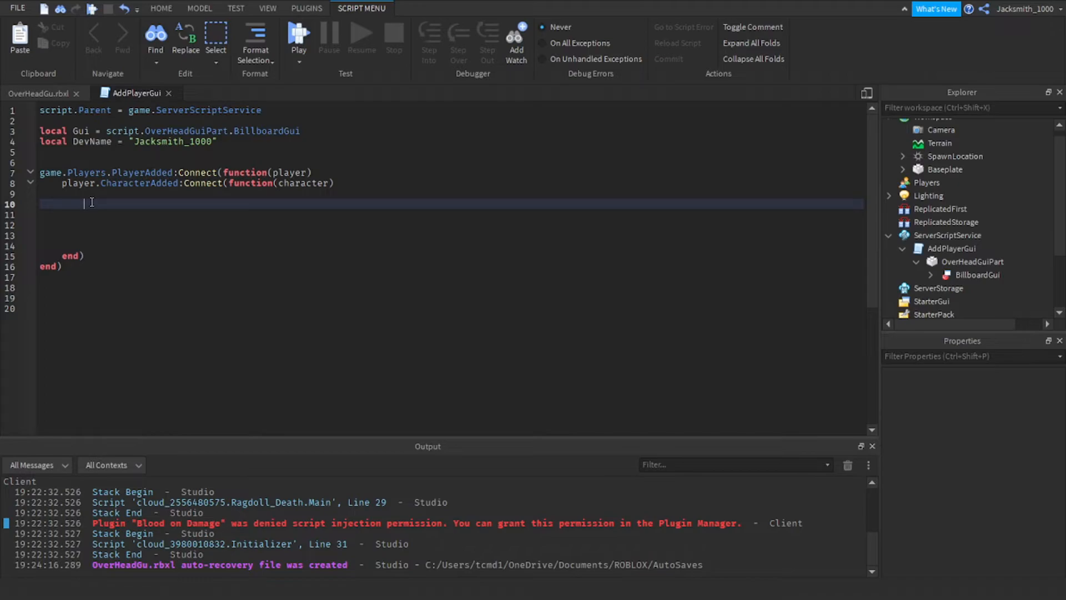
Write the condition 'if player.Name == DevName then' inside the spawn handler.
type("if")
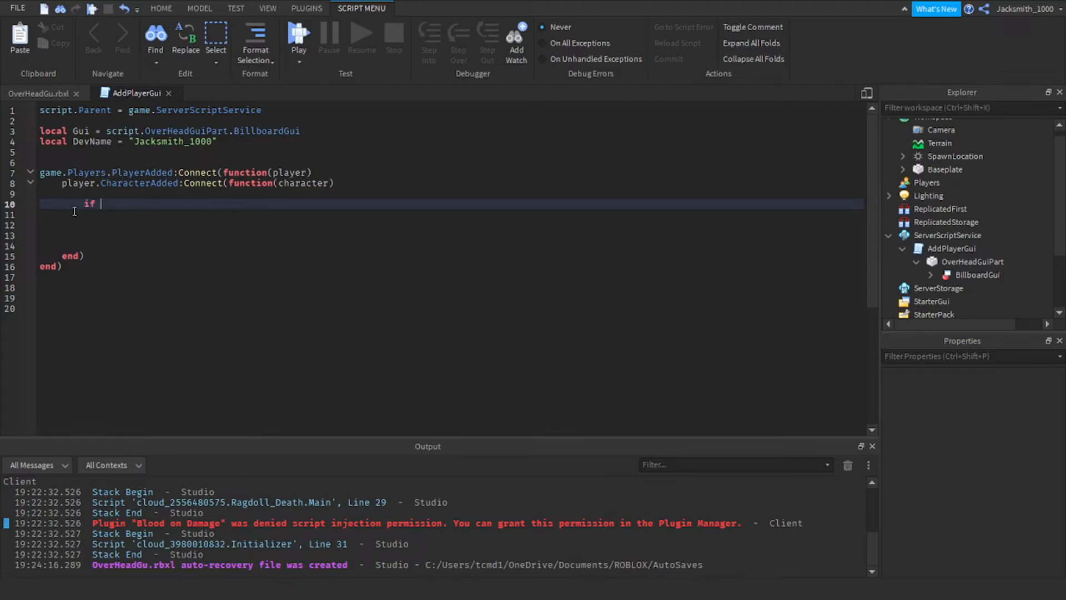
type("player.")
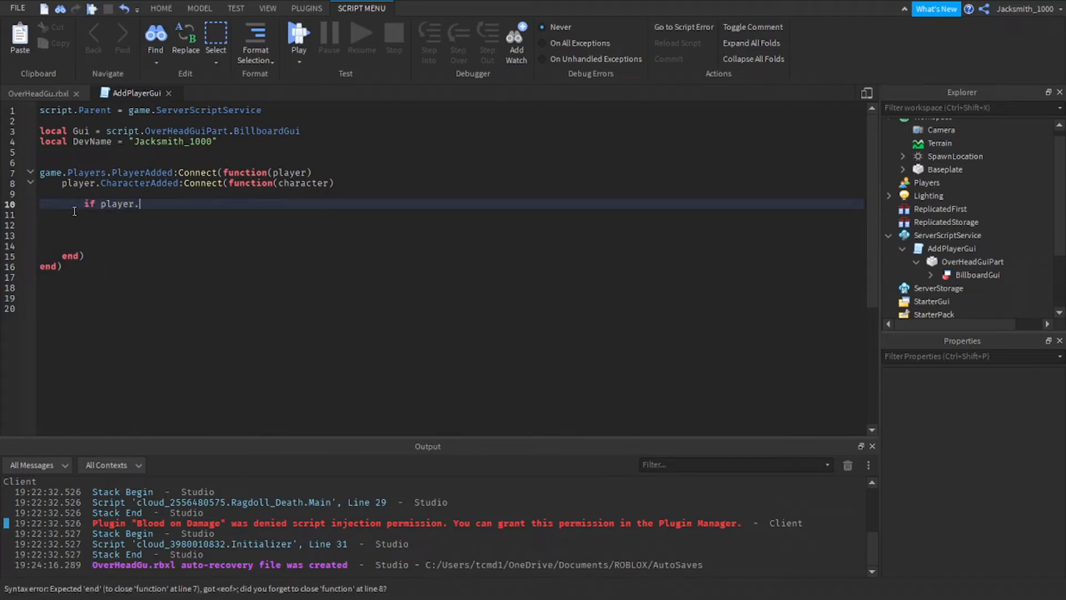
type("Name =")
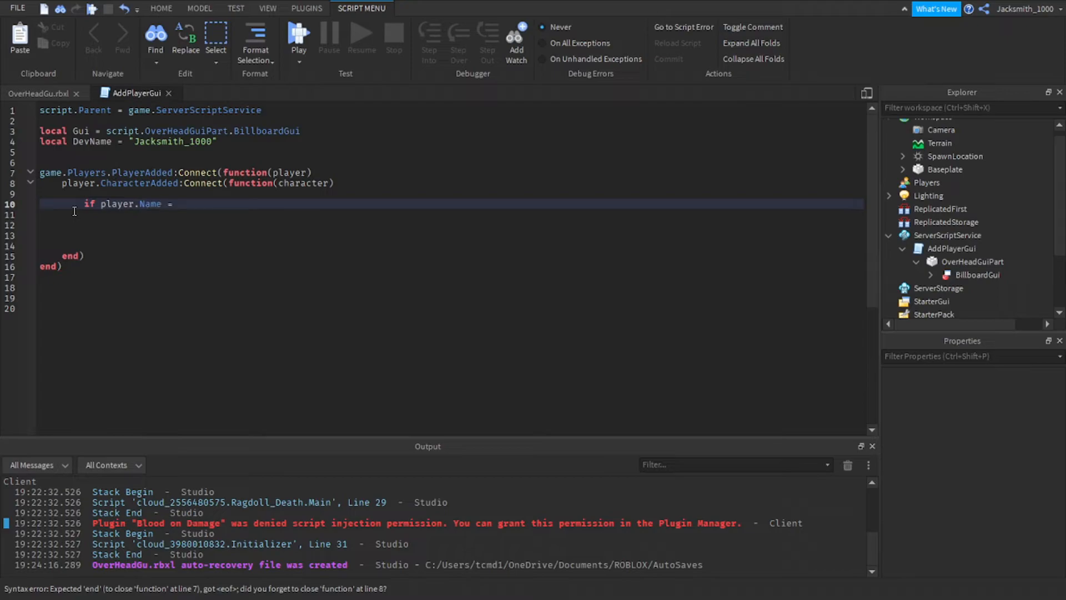
type("=")
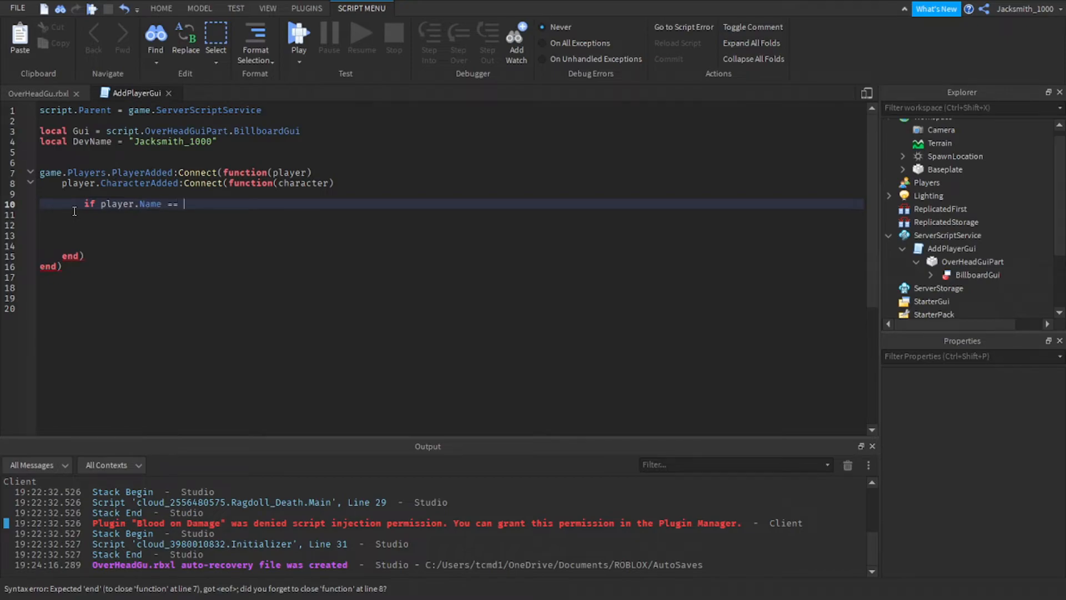
type("De")
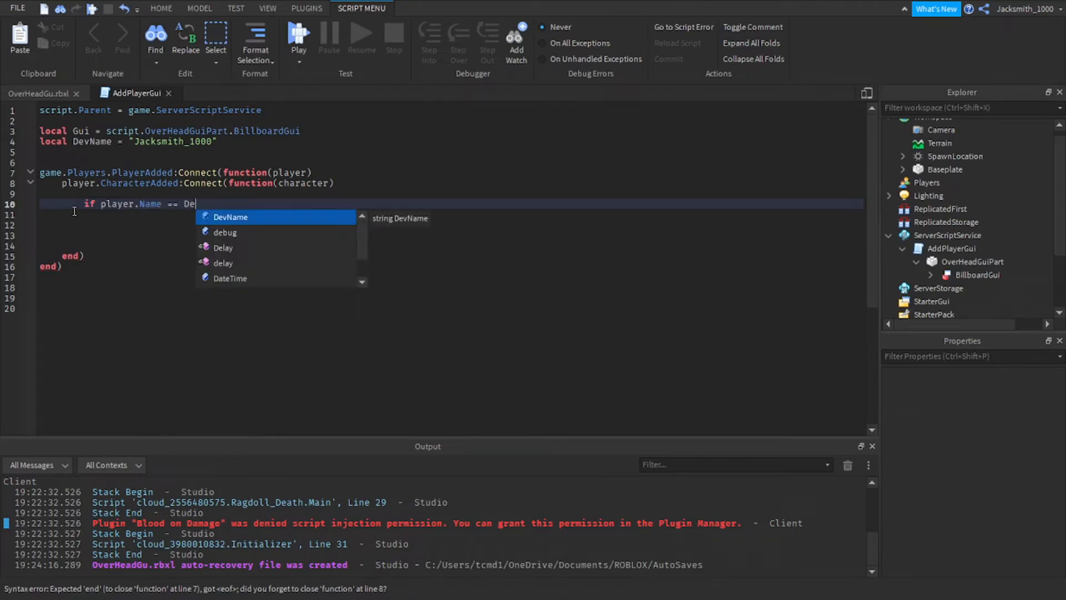
key("Tab")
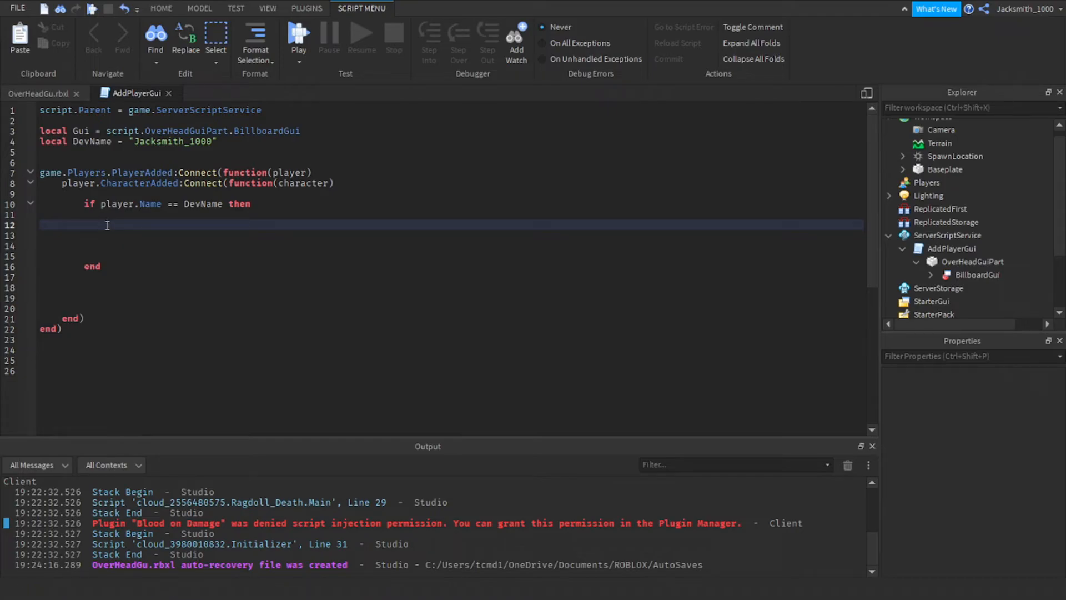
Inside the condition, set Gui.Parent = character.Head.
type("Gui.Parent")
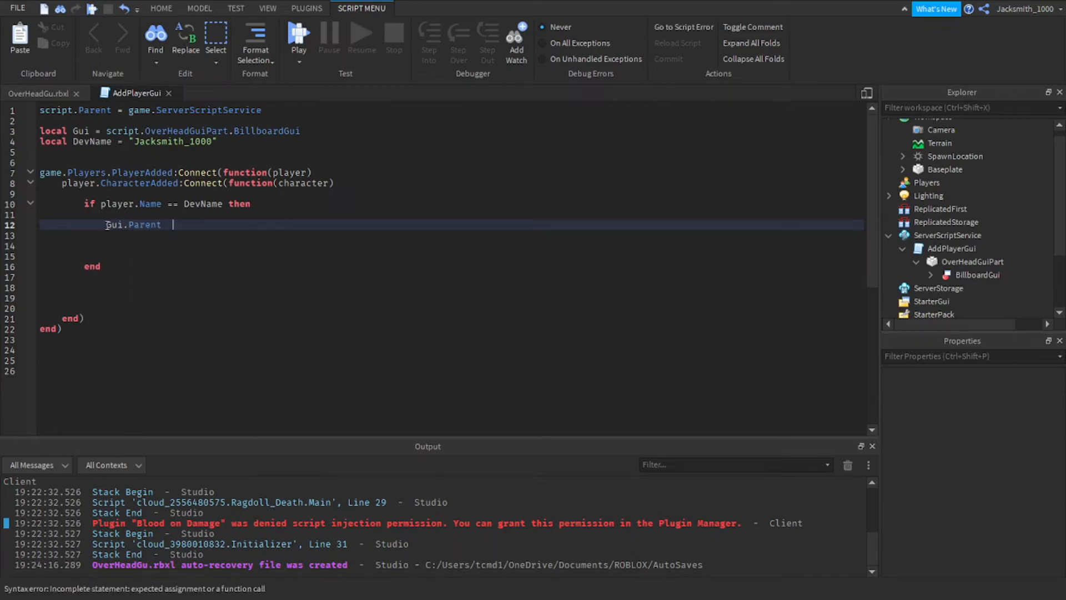
type("=")
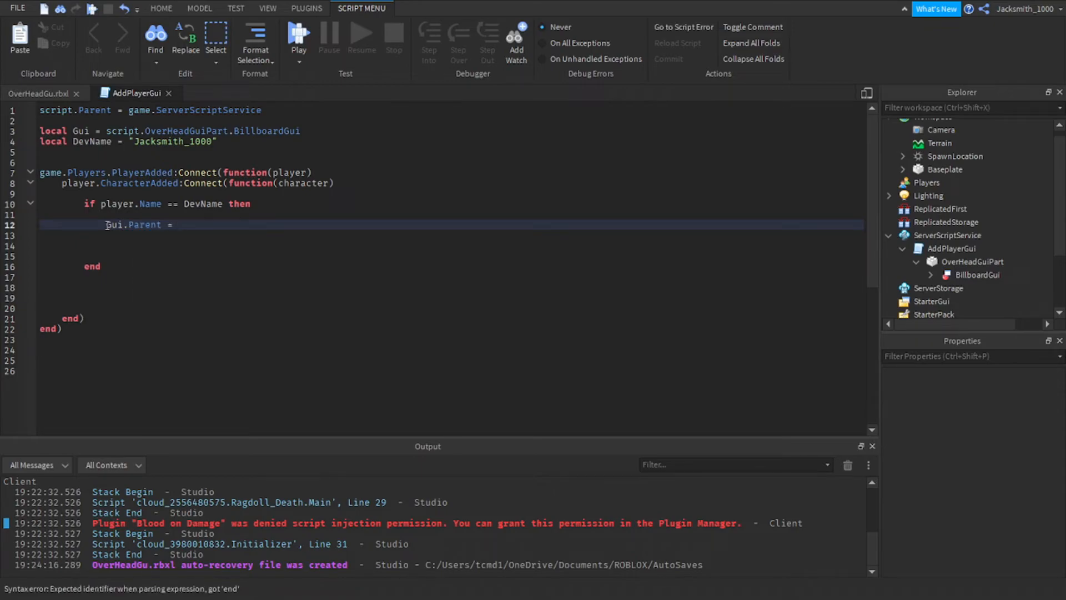
type("character.H")
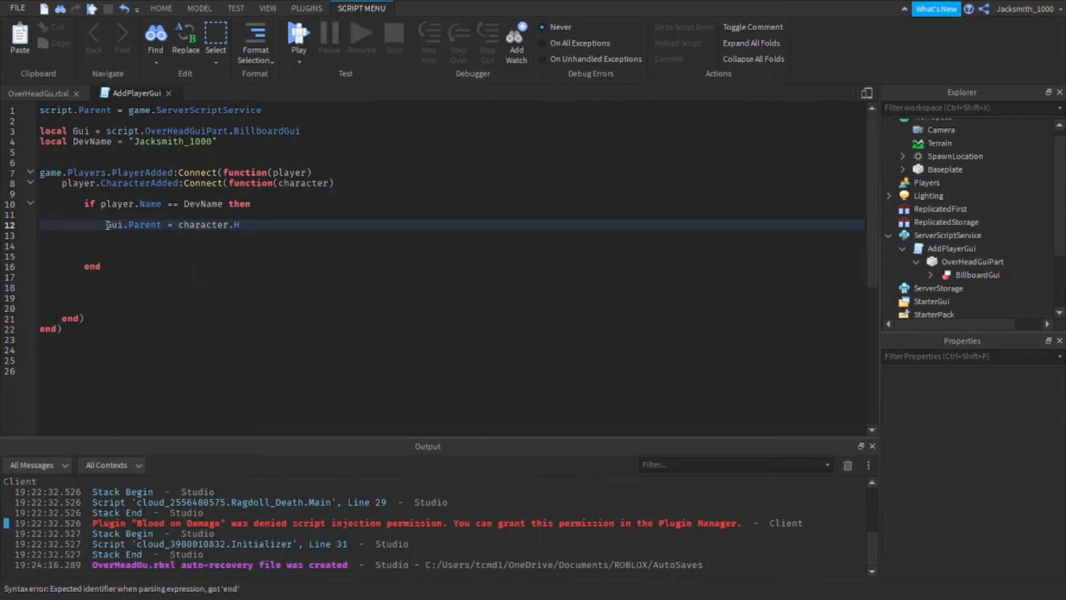
type("ead")
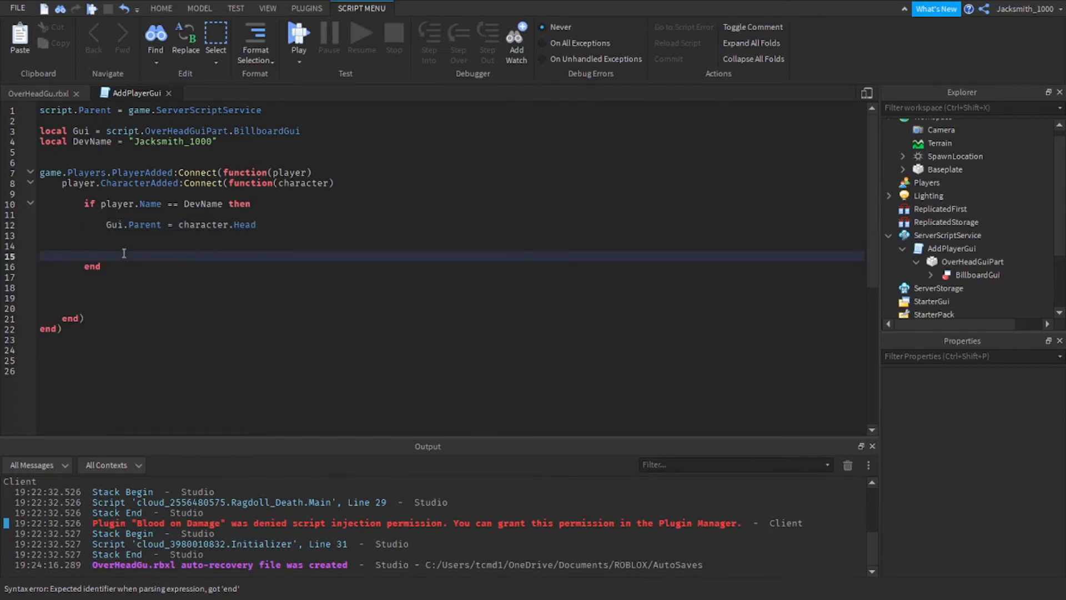